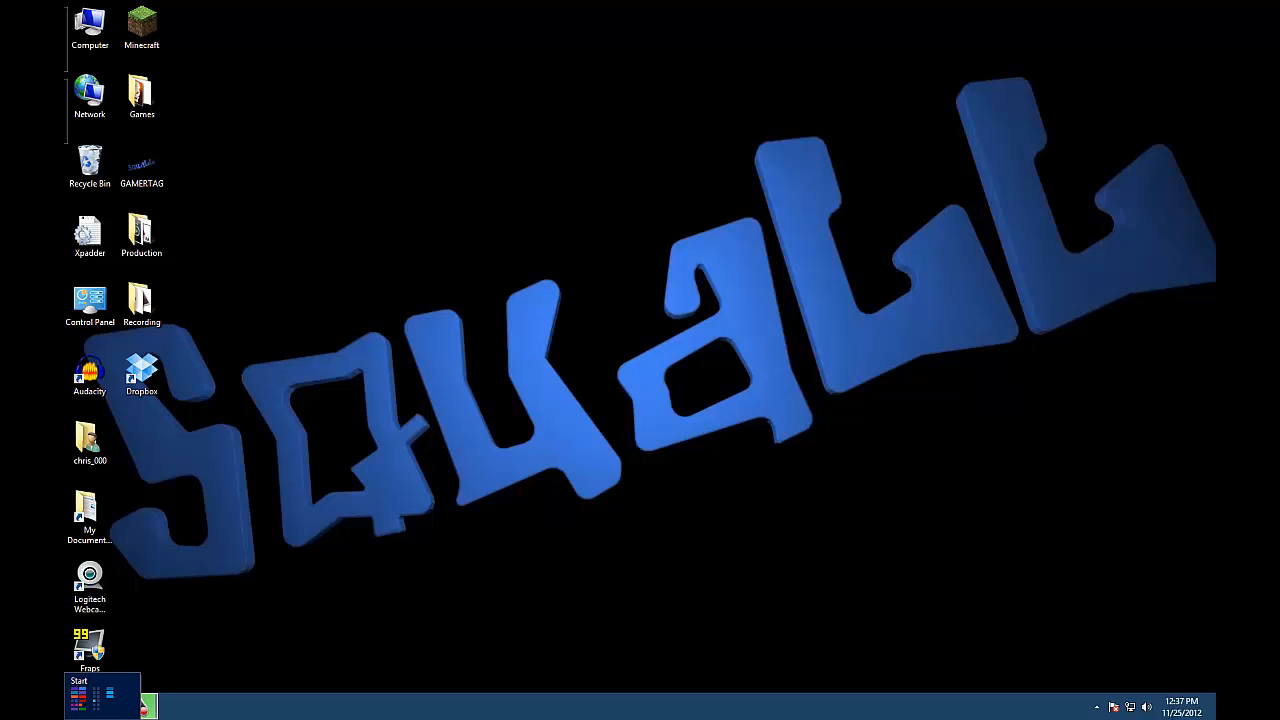
- Switch from the desktop to the Start screen and bring up options on a Top Windows 8 Apps tile
{"action": "left_click", "coordinate": [100, 690]}
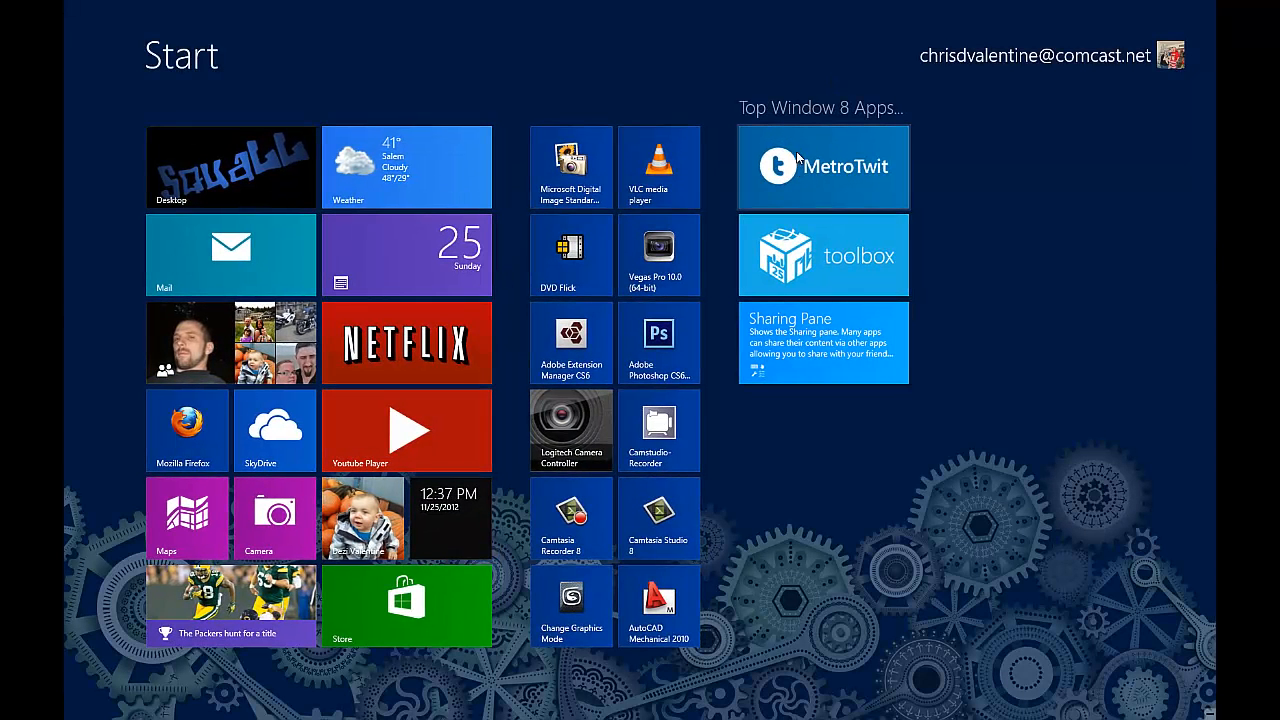
{"action": "mouse_move", "coordinate": [798, 204]}
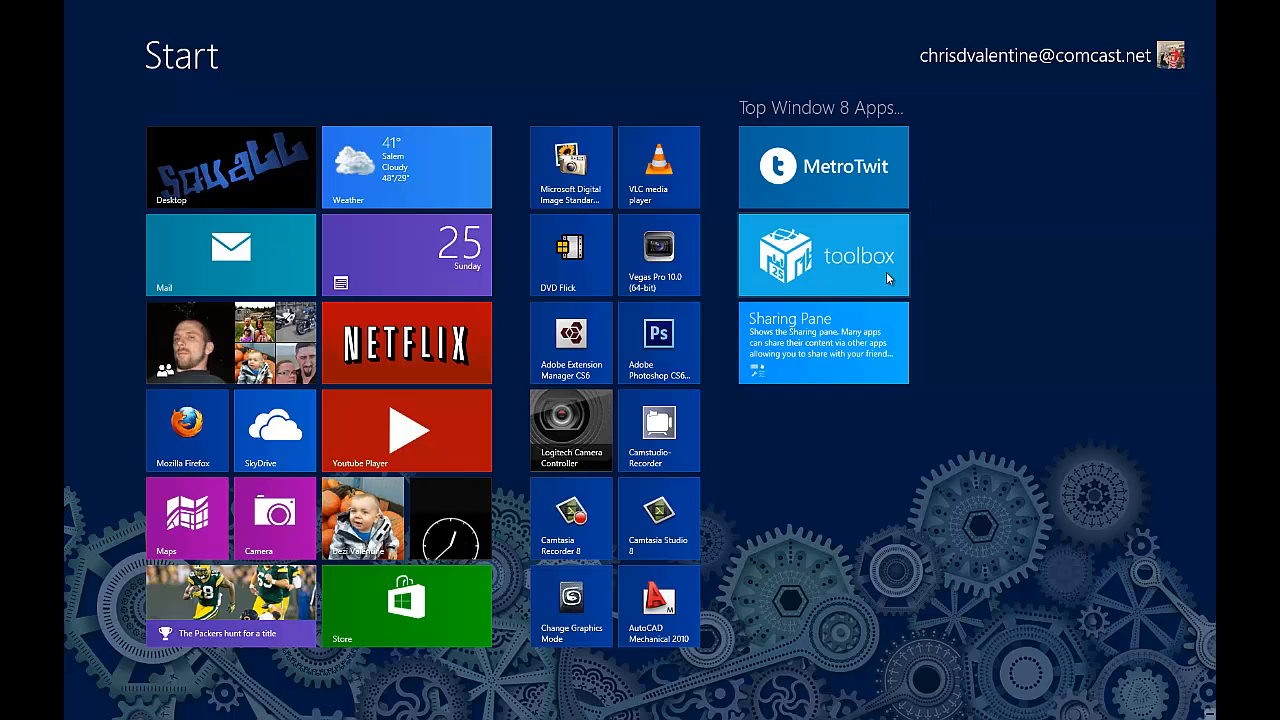
{"action": "right_click", "coordinate": [822, 342]}
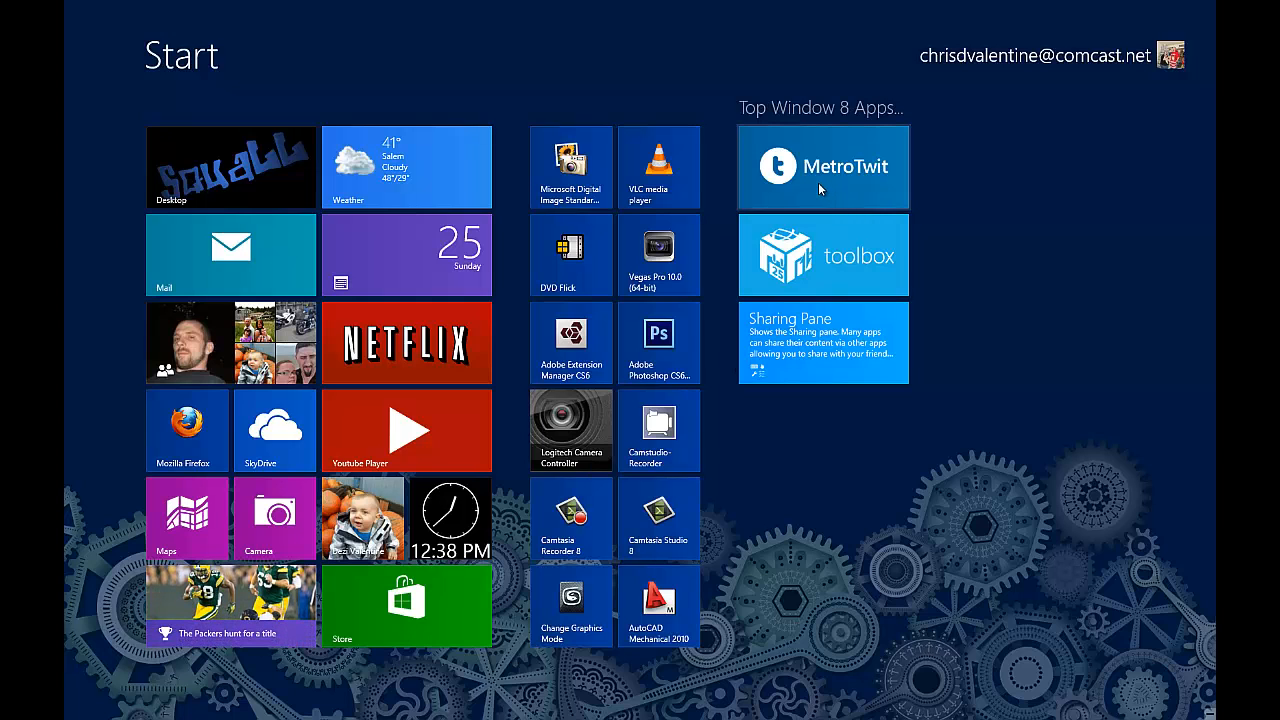
- Launch the Windows Store and search it for Metro Twit
{"action": "left_click", "coordinate": [406, 604]}
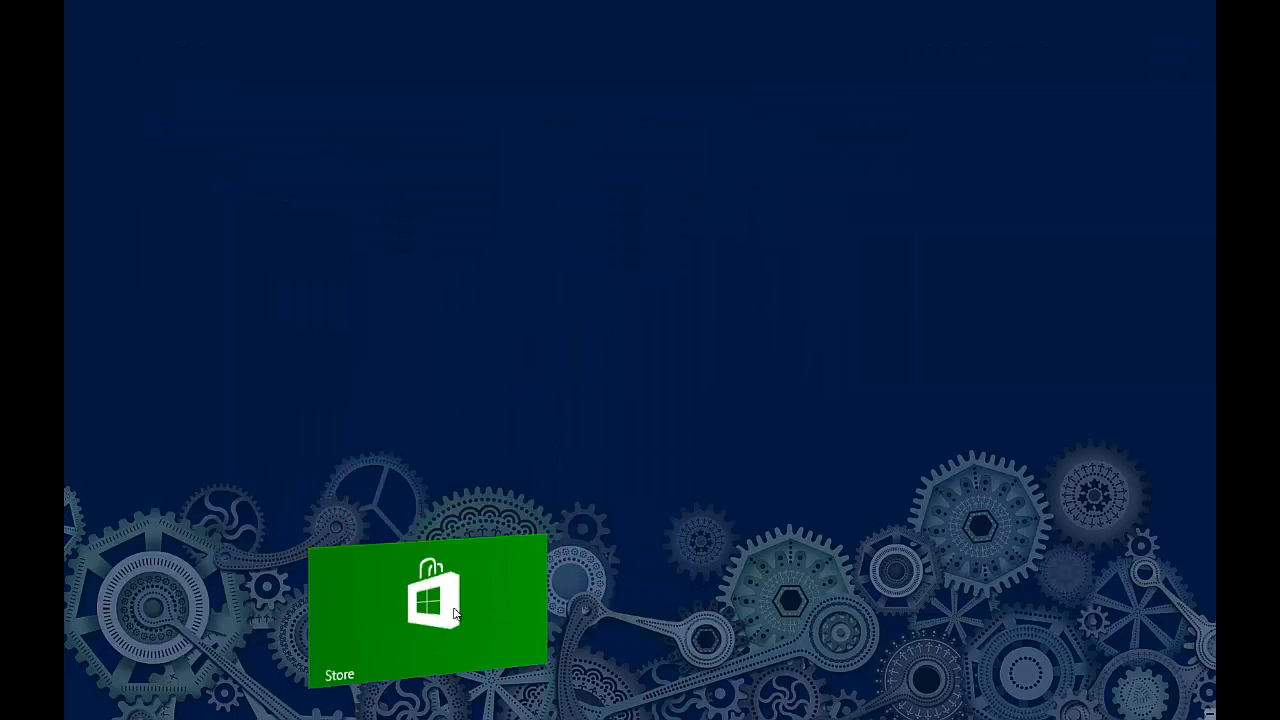
{"action": "left_click", "coordinate": [430, 610]}
{"action": "type", "text": "Metro"}
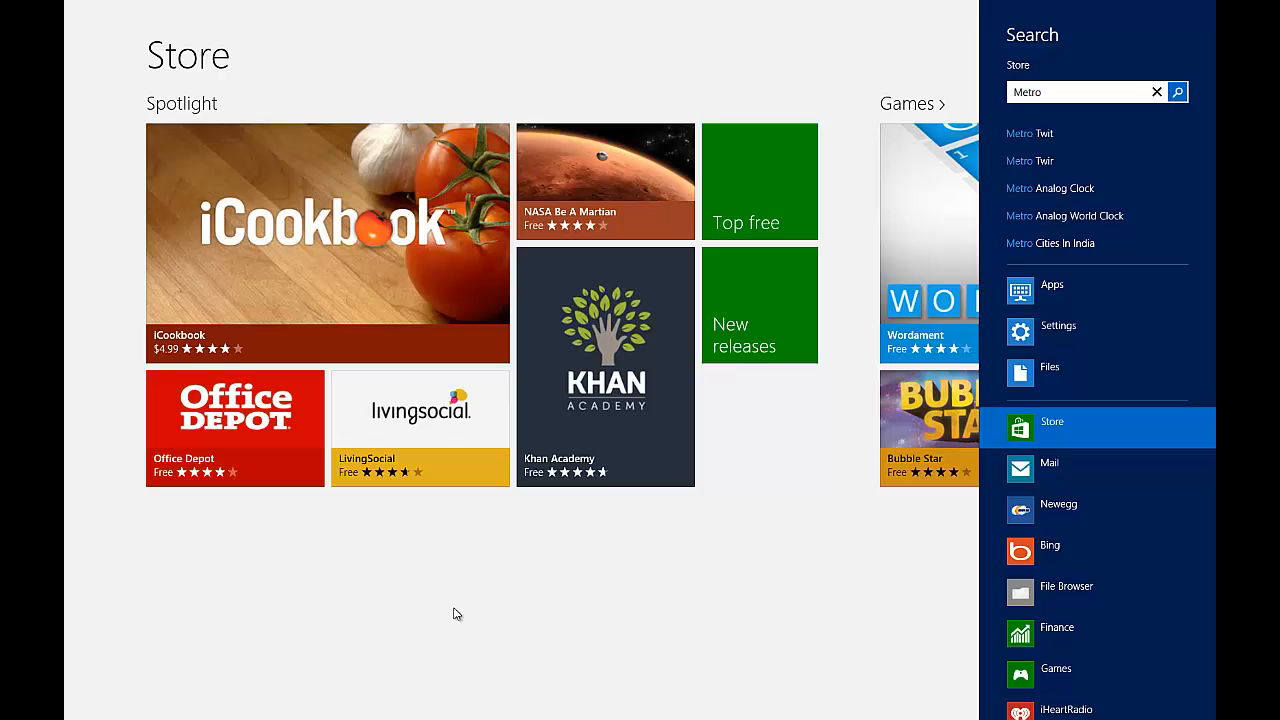
{"action": "left_click", "coordinate": [1030, 132]}
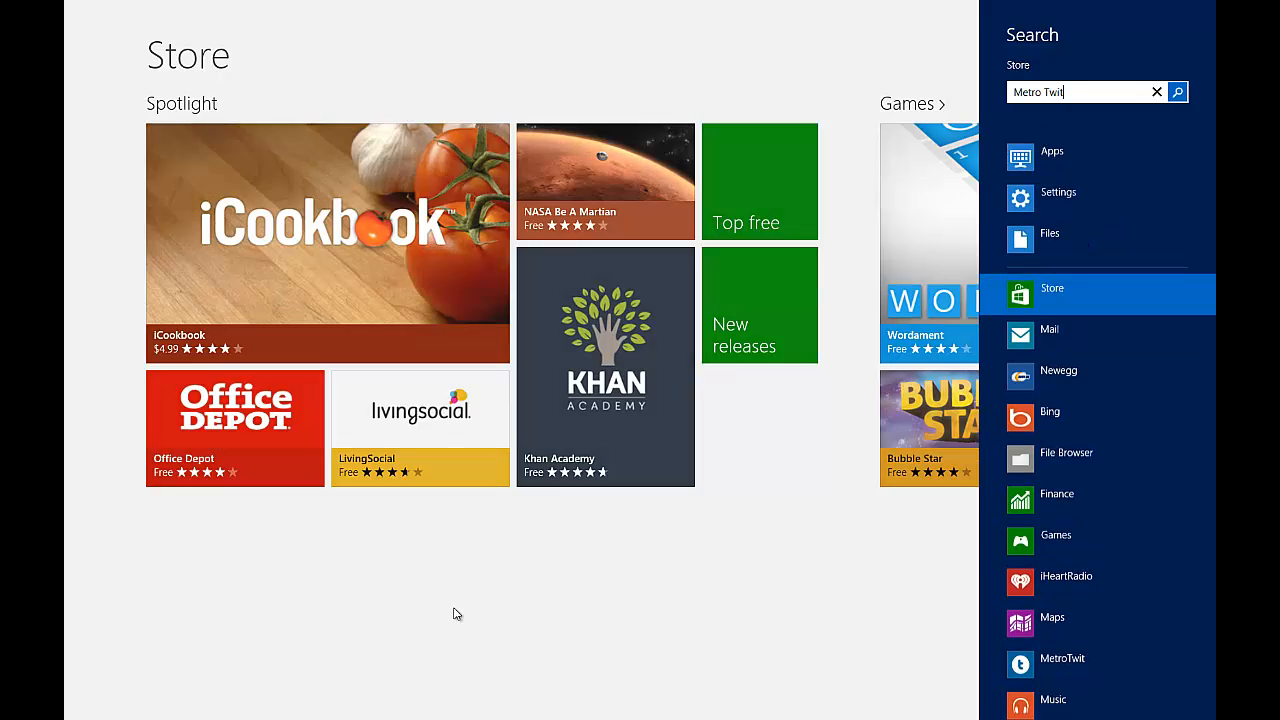
{"action": "left_click", "coordinate": [1176, 92]}
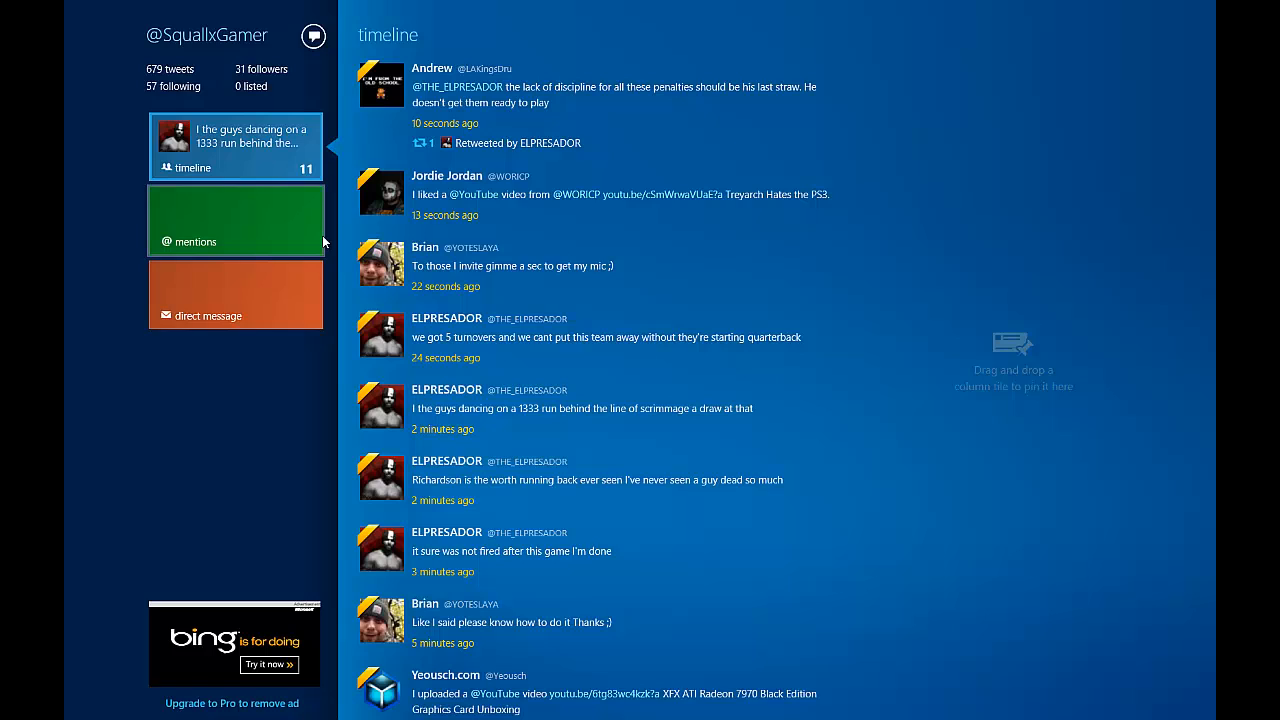
{"action": "mouse_move", "coordinate": [88, 228]}
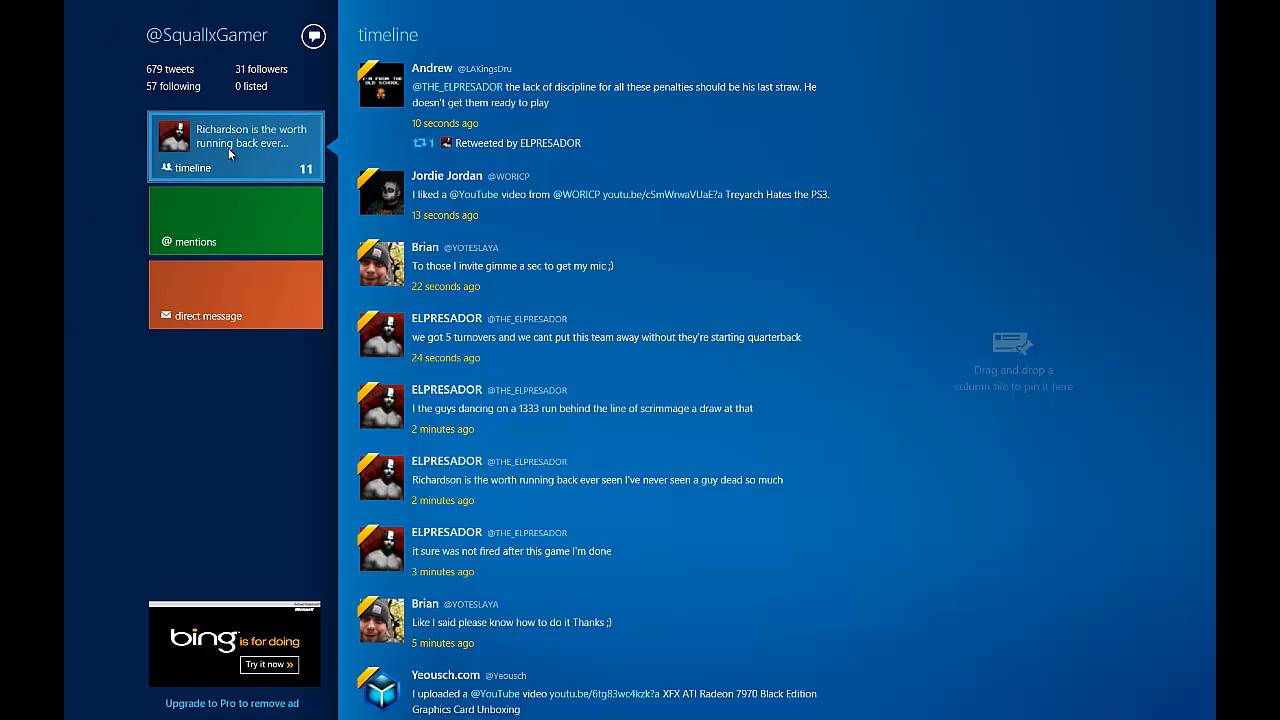
{"action": "mouse_move", "coordinate": [180, 152]}
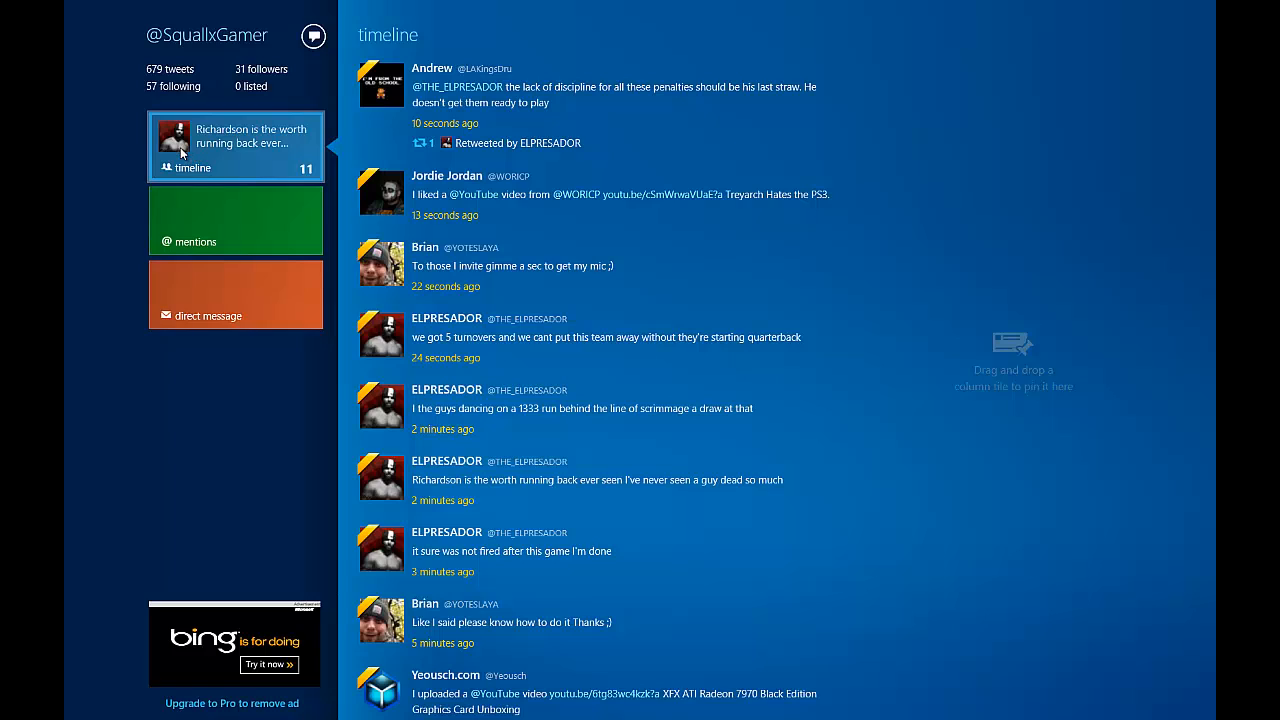
{"action": "mouse_move", "coordinate": [222, 160]}
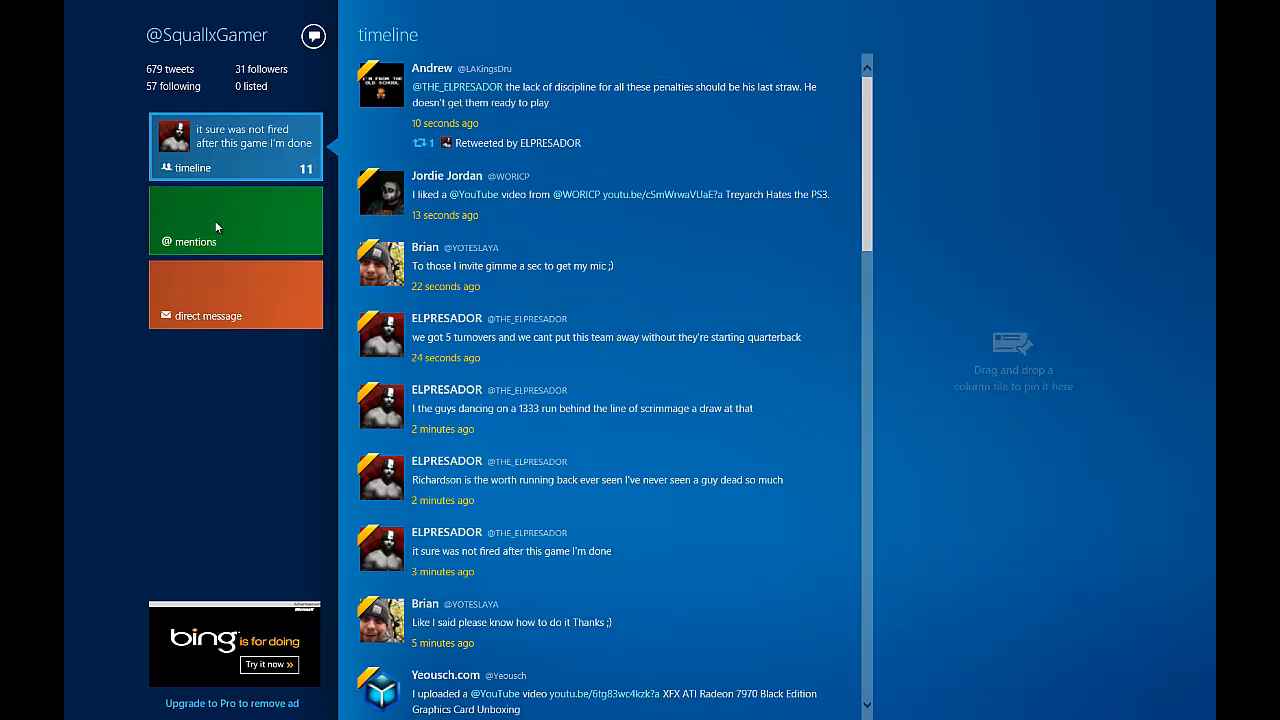
- View the mentions feed, then return to the home timeline
{"action": "left_click", "coordinate": [236, 220]}
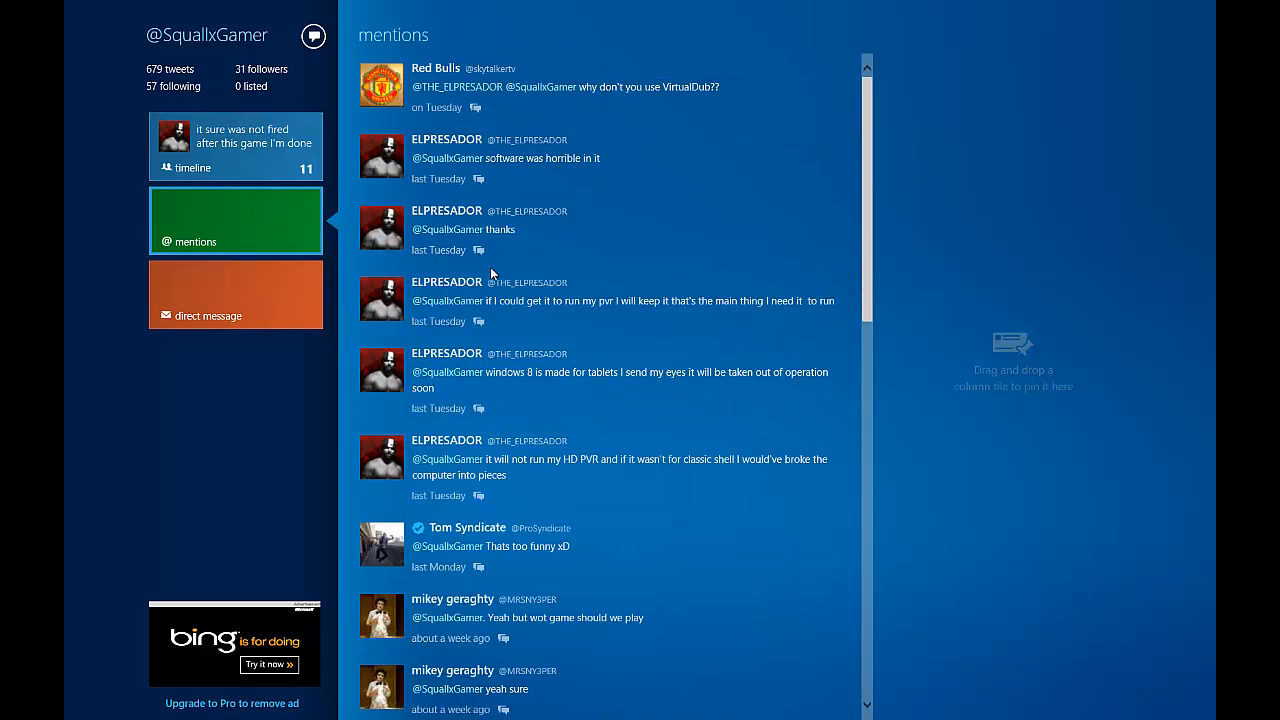
{"action": "left_click", "coordinate": [236, 294]}
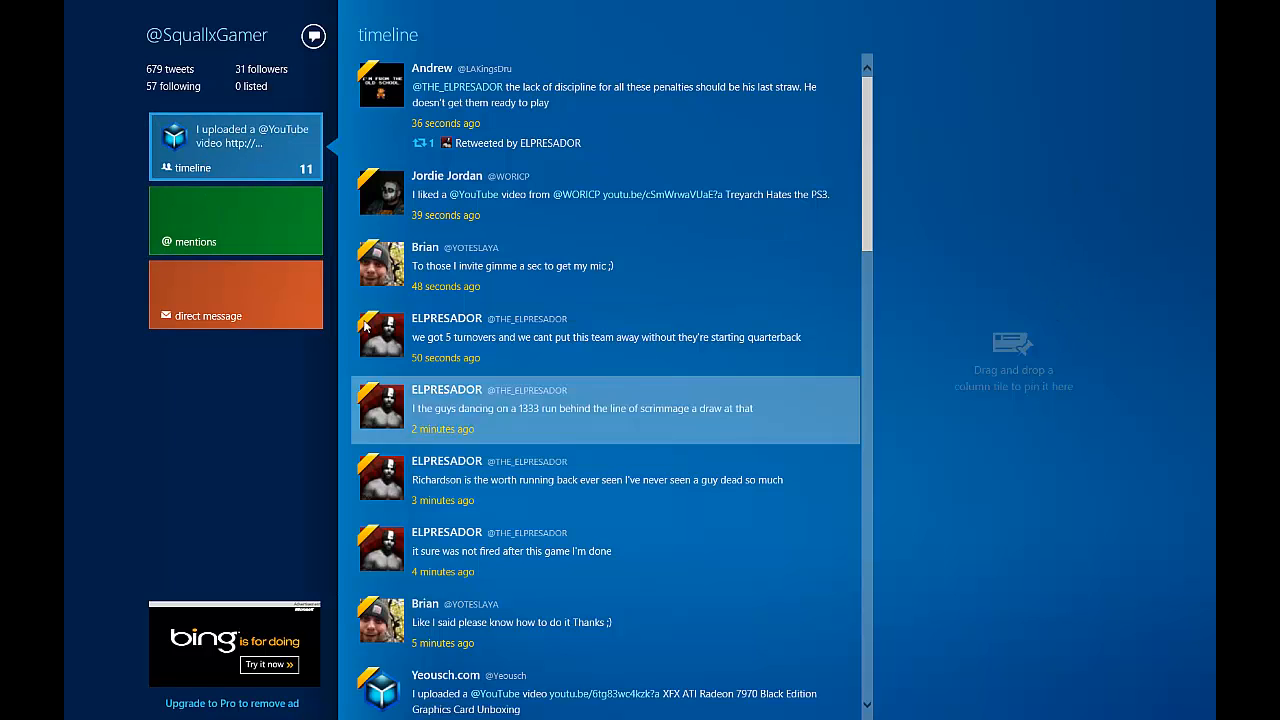
{"action": "mouse_move", "coordinate": [156, 210]}
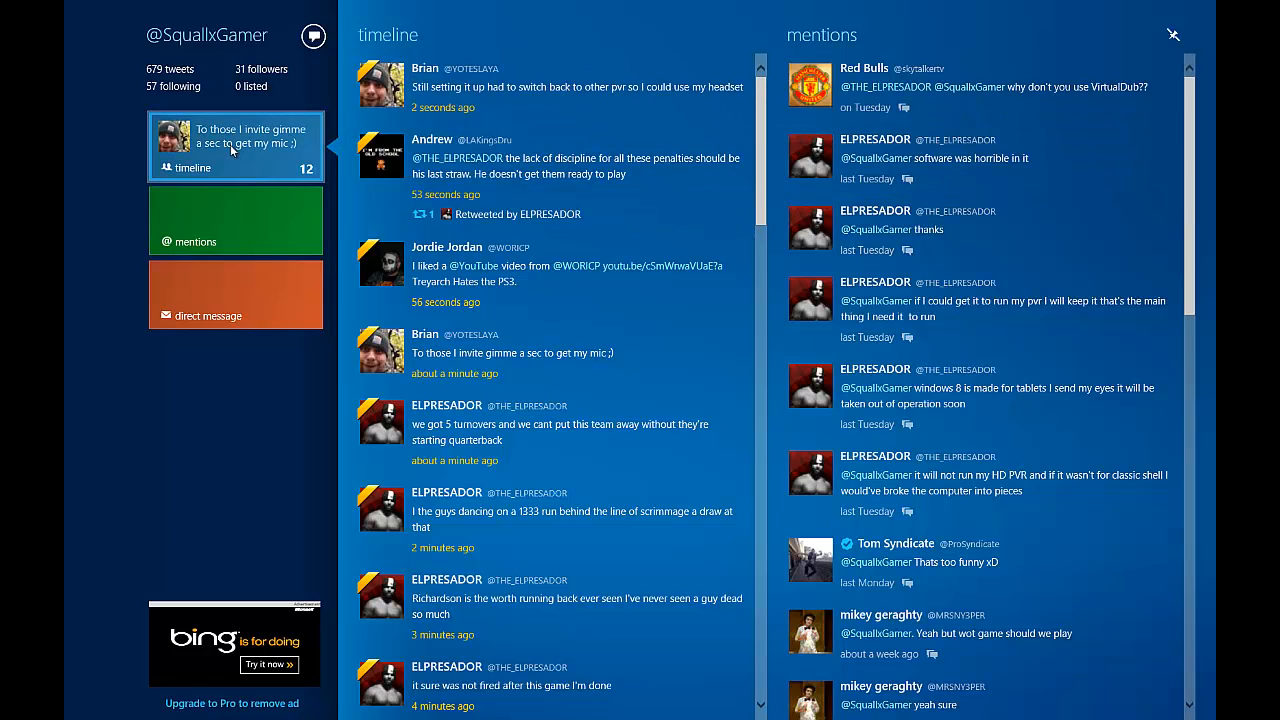
{"action": "mouse_move", "coordinate": [224, 392]}
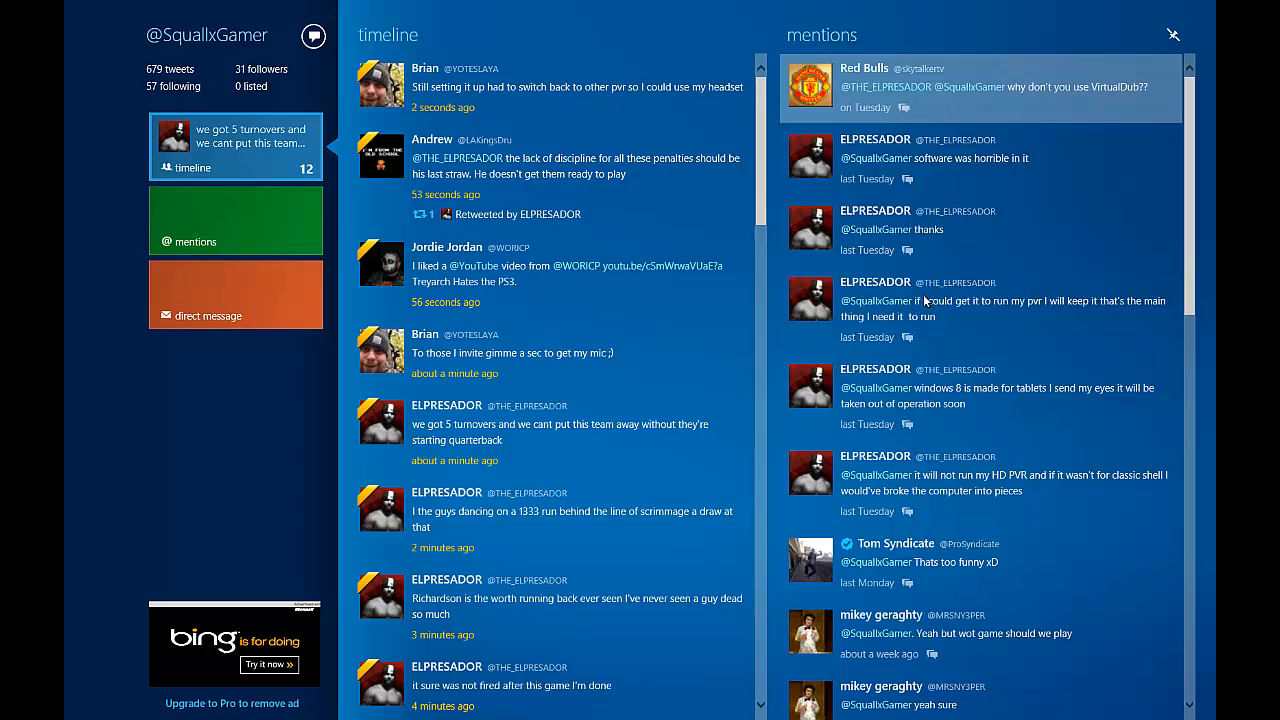
- Remove the mentions column and confirm, leaving only the timeline
{"action": "left_click", "coordinate": [1172, 34]}
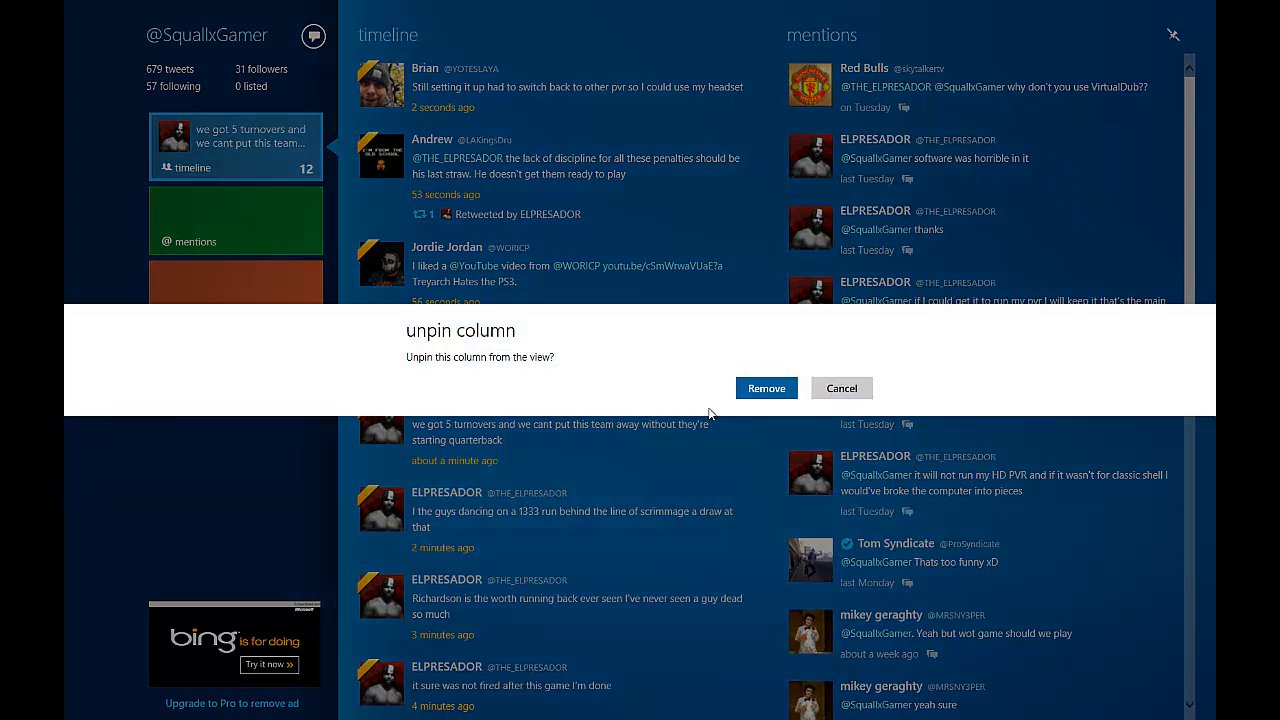
{"action": "left_click", "coordinate": [766, 388]}
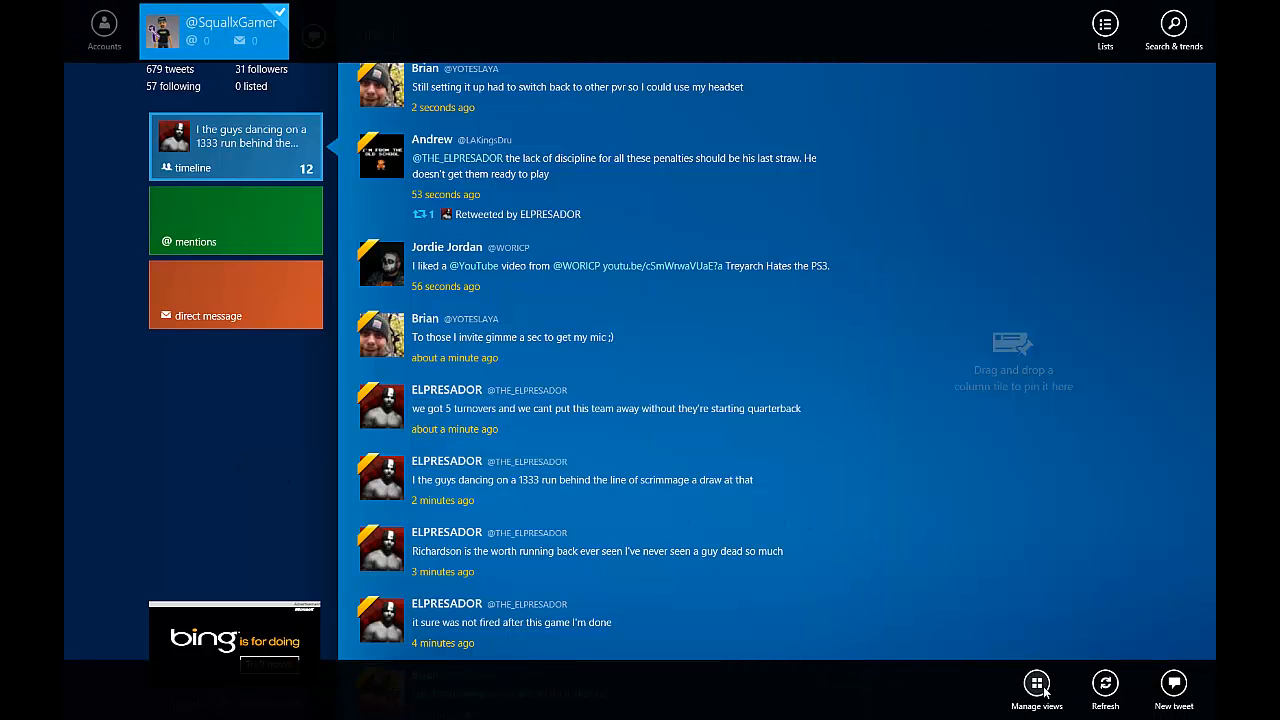
- Add the favorites and my tweets views through Manage views
{"action": "left_click", "coordinate": [1036, 684]}
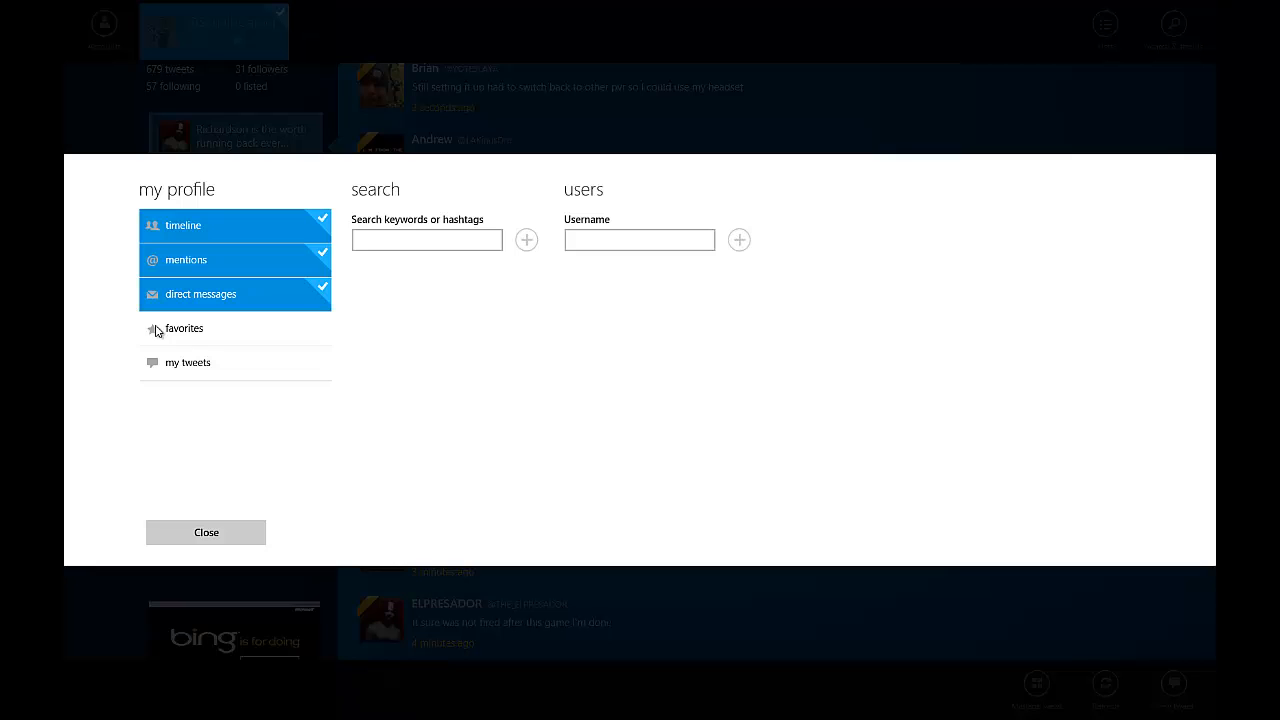
{"action": "left_click", "coordinate": [184, 328]}
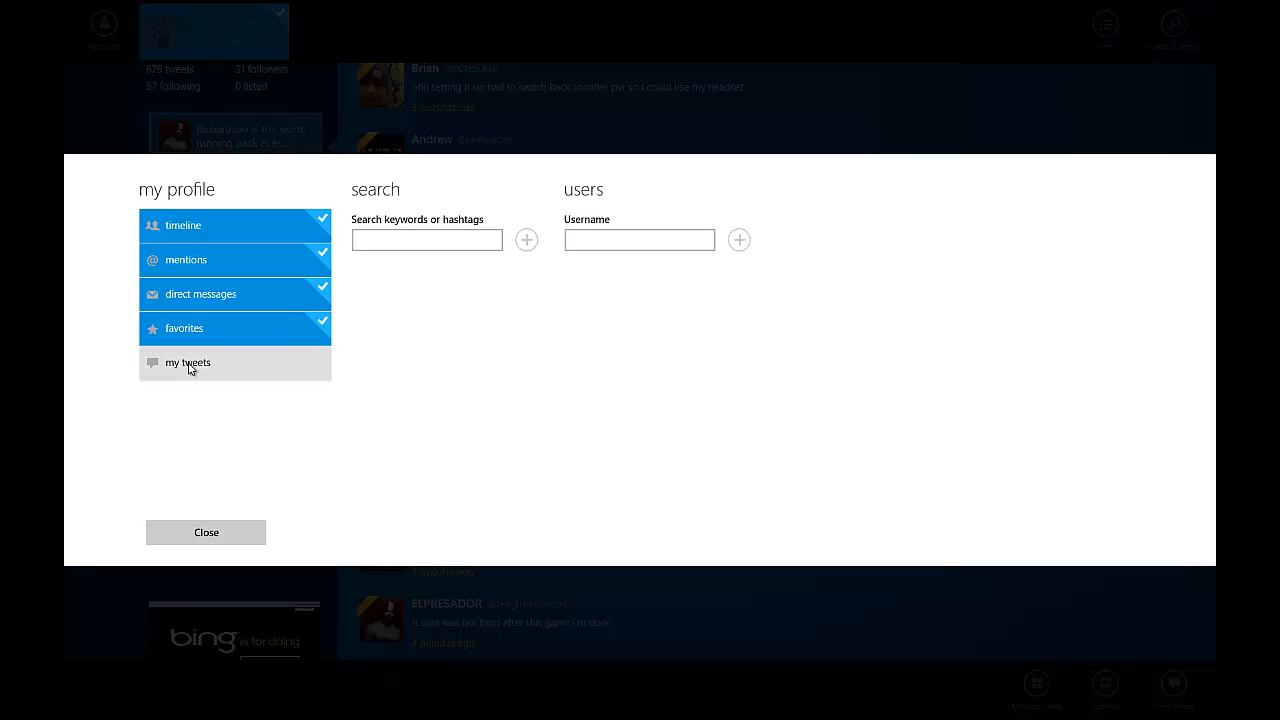
{"action": "left_click", "coordinate": [206, 532]}
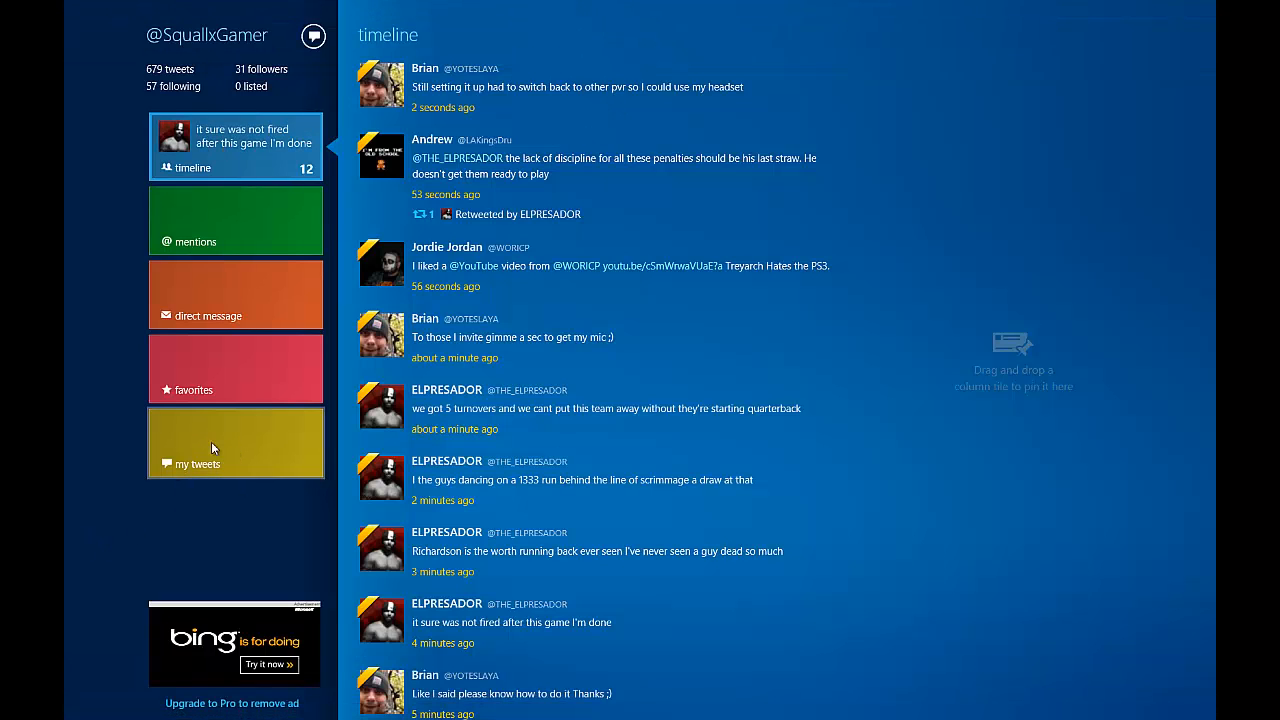
- Pin my tweets as its own column, then unpin it again
{"action": "left_click_drag", "start_coordinate": [236, 444], "coordinate": [1068, 352]}
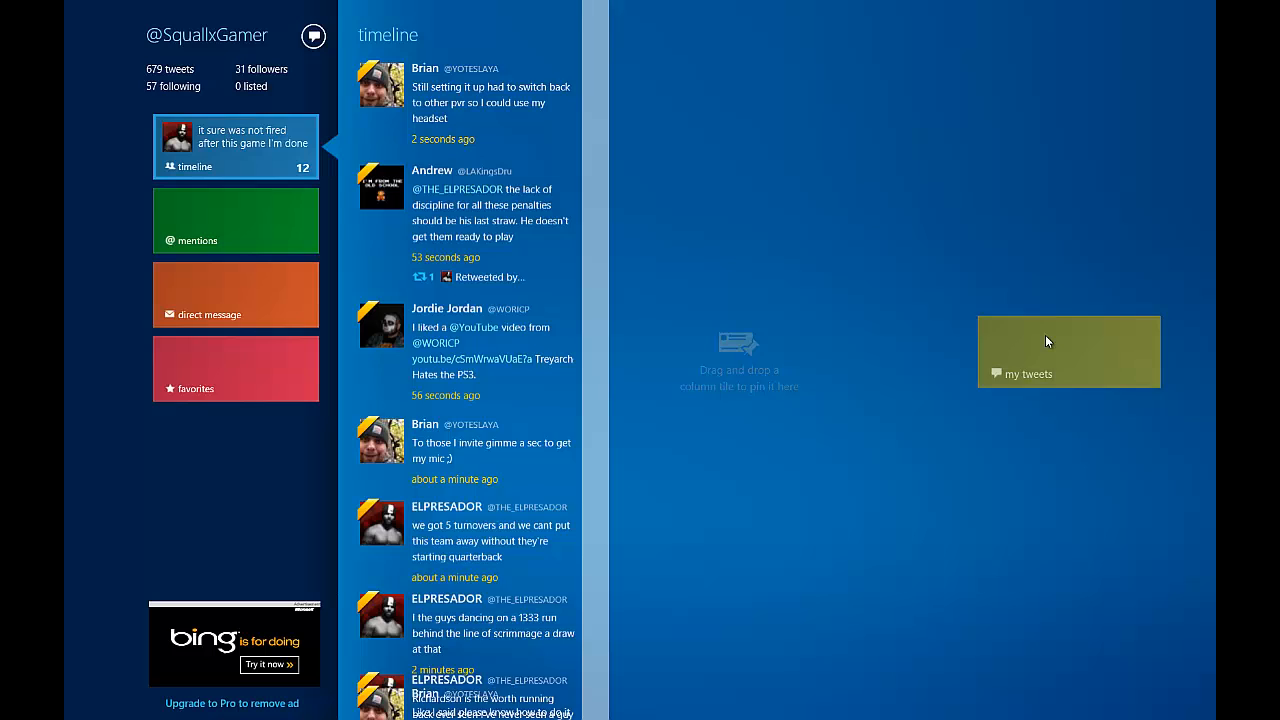
{"action": "left_click", "coordinate": [1068, 352]}
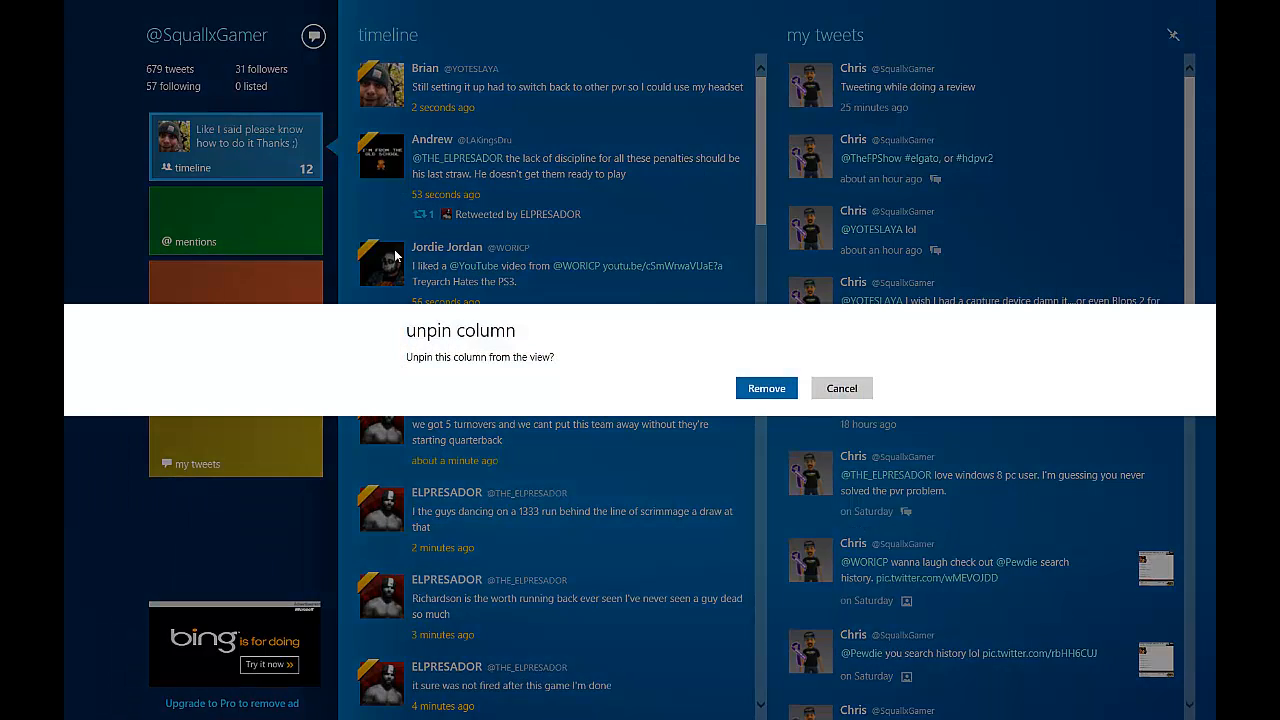
{"action": "left_click", "coordinate": [766, 388]}
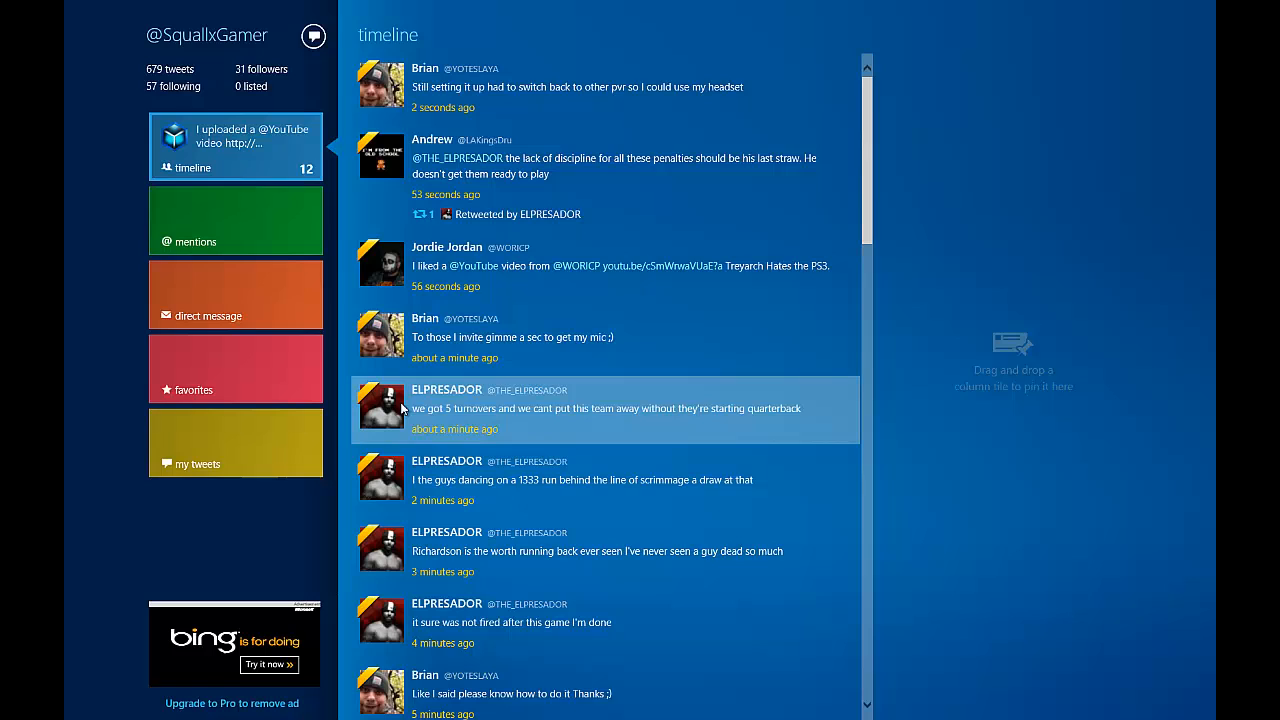
{"action": "mouse_move", "coordinate": [190, 540]}
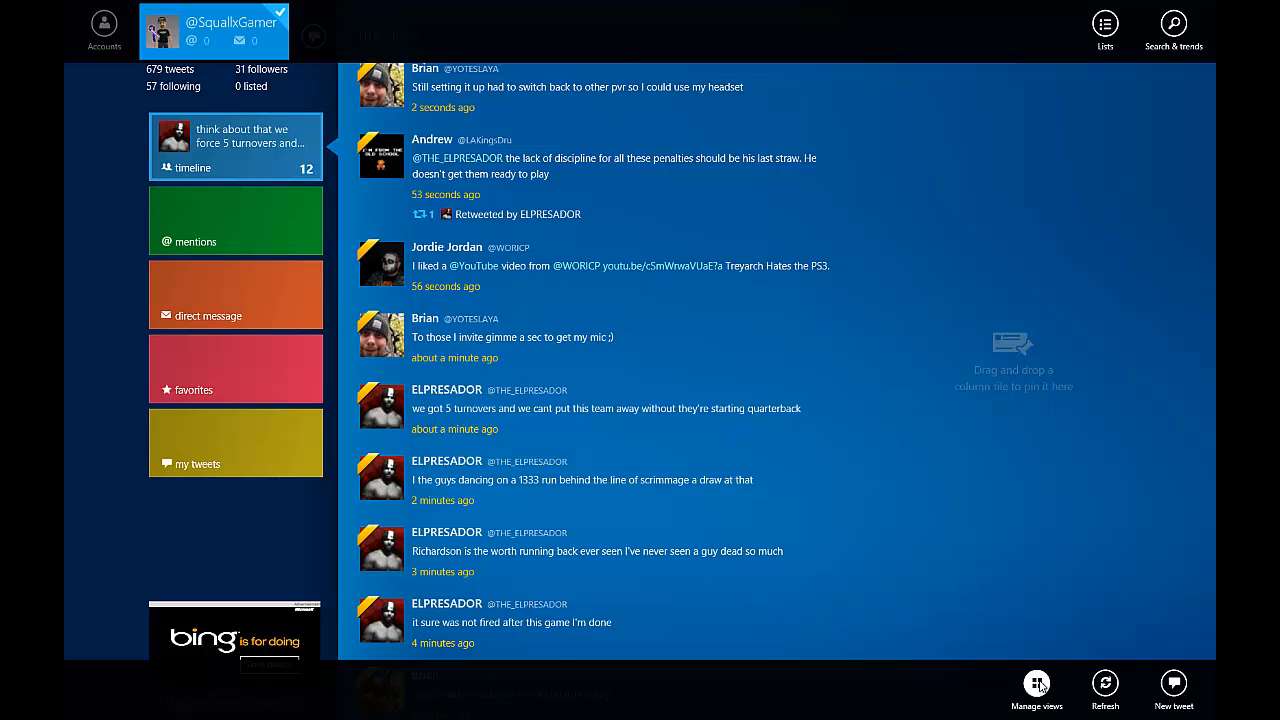
{"action": "left_click", "coordinate": [1036, 684]}
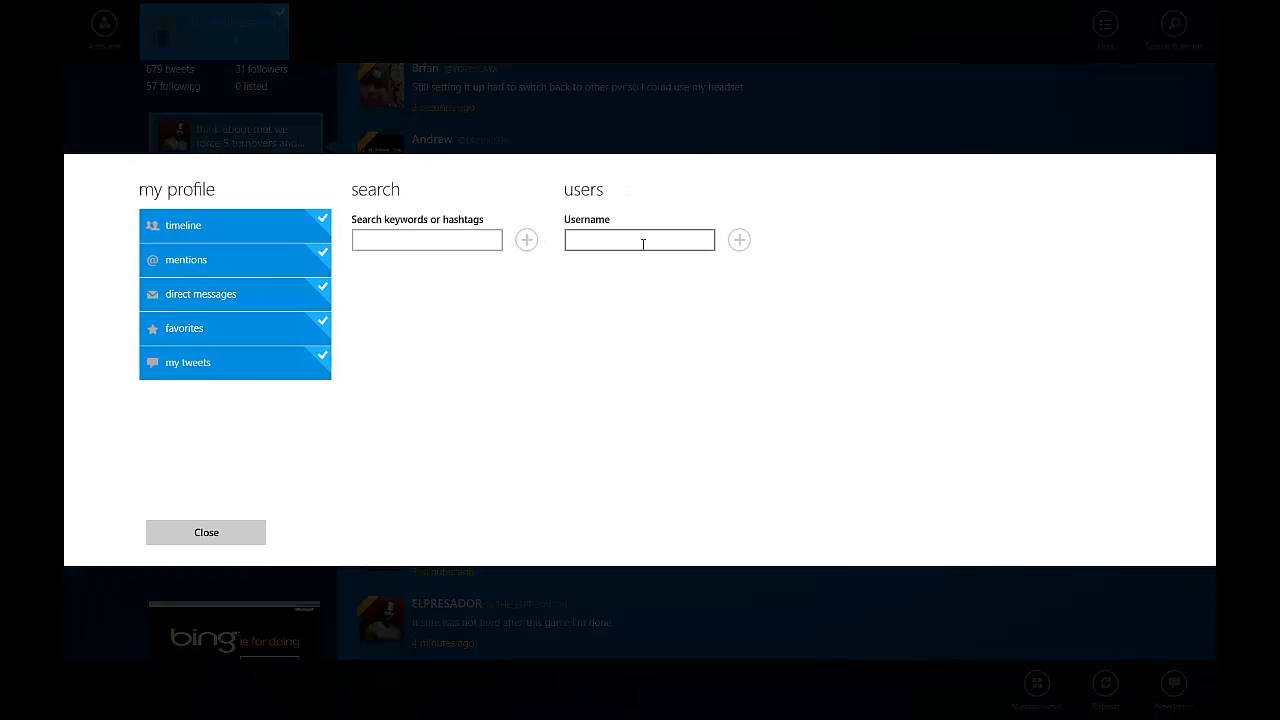
{"action": "mouse_move", "coordinate": [600, 256]}
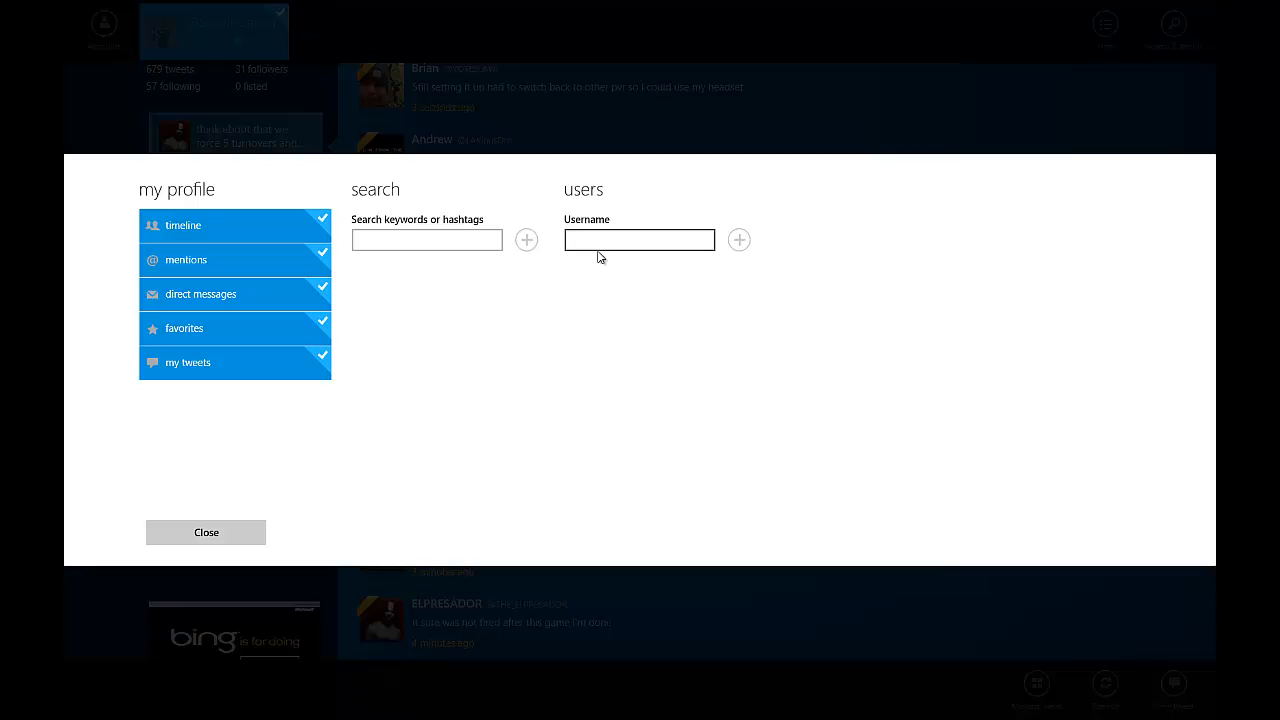
{"action": "type", "text": "@The"}
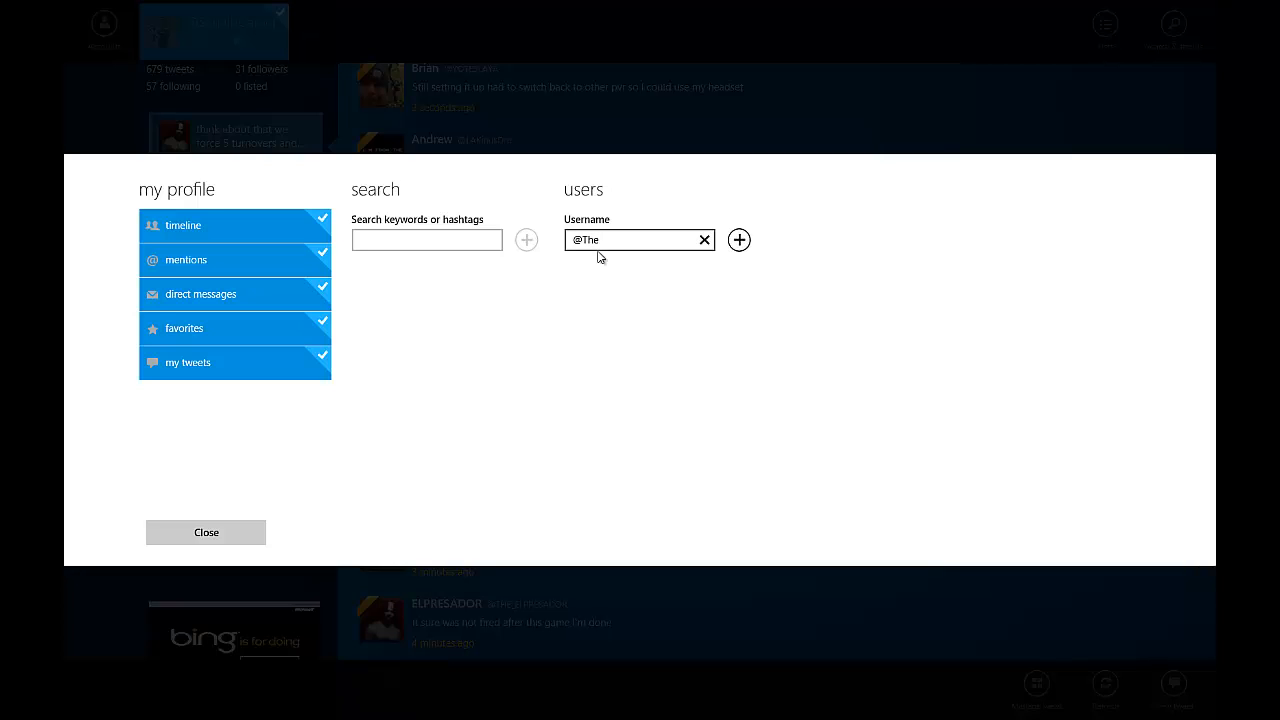
{"action": "type", "text": "_E"}
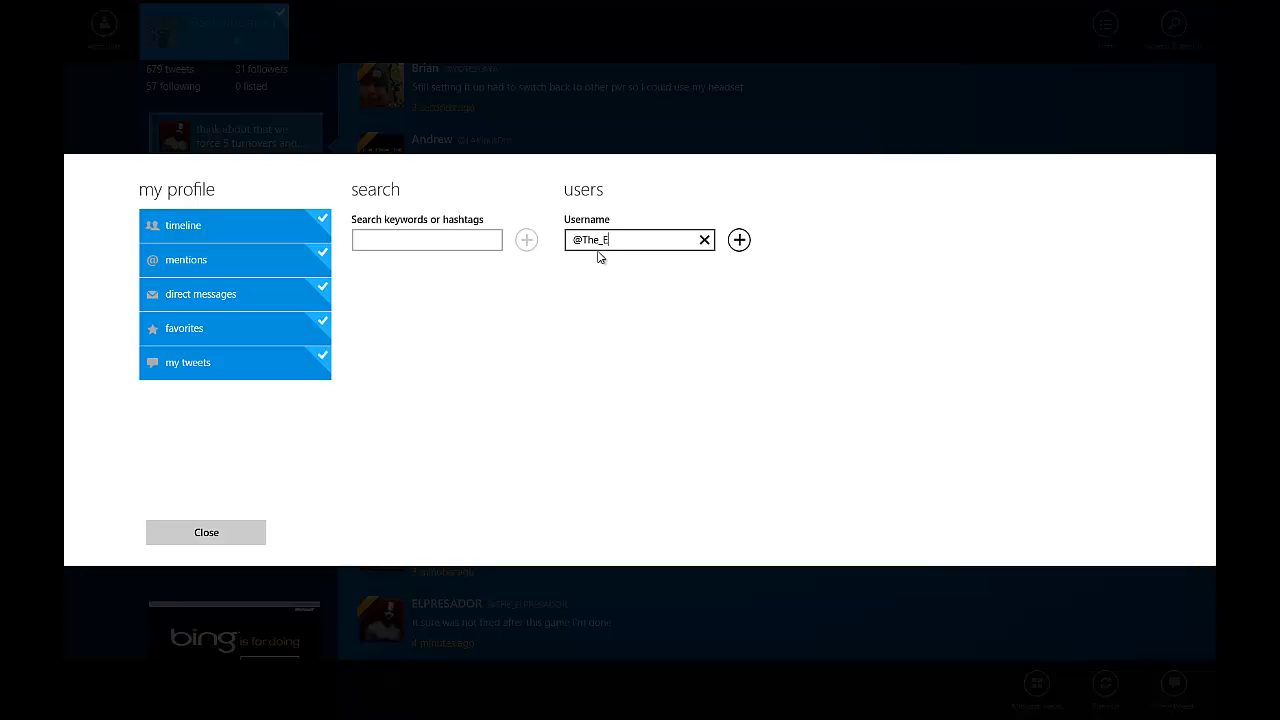
{"action": "type", "text": "lpres"}
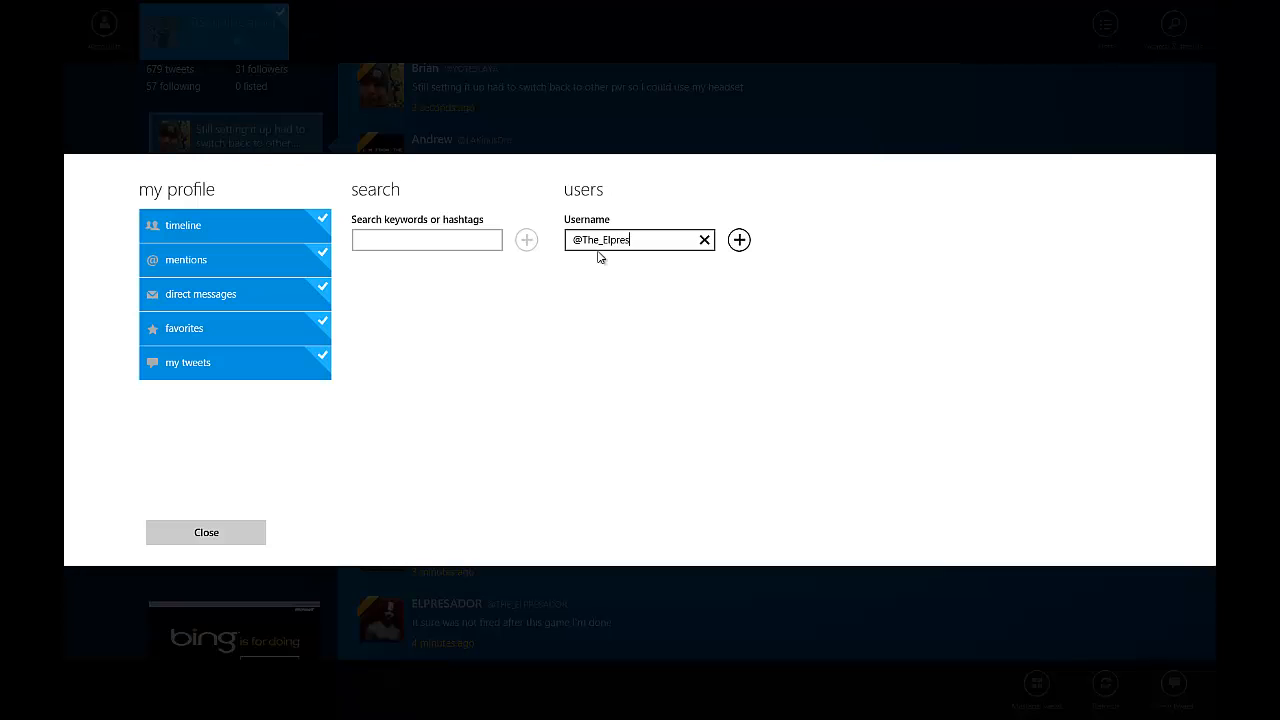
{"action": "type", "text": "ador"}
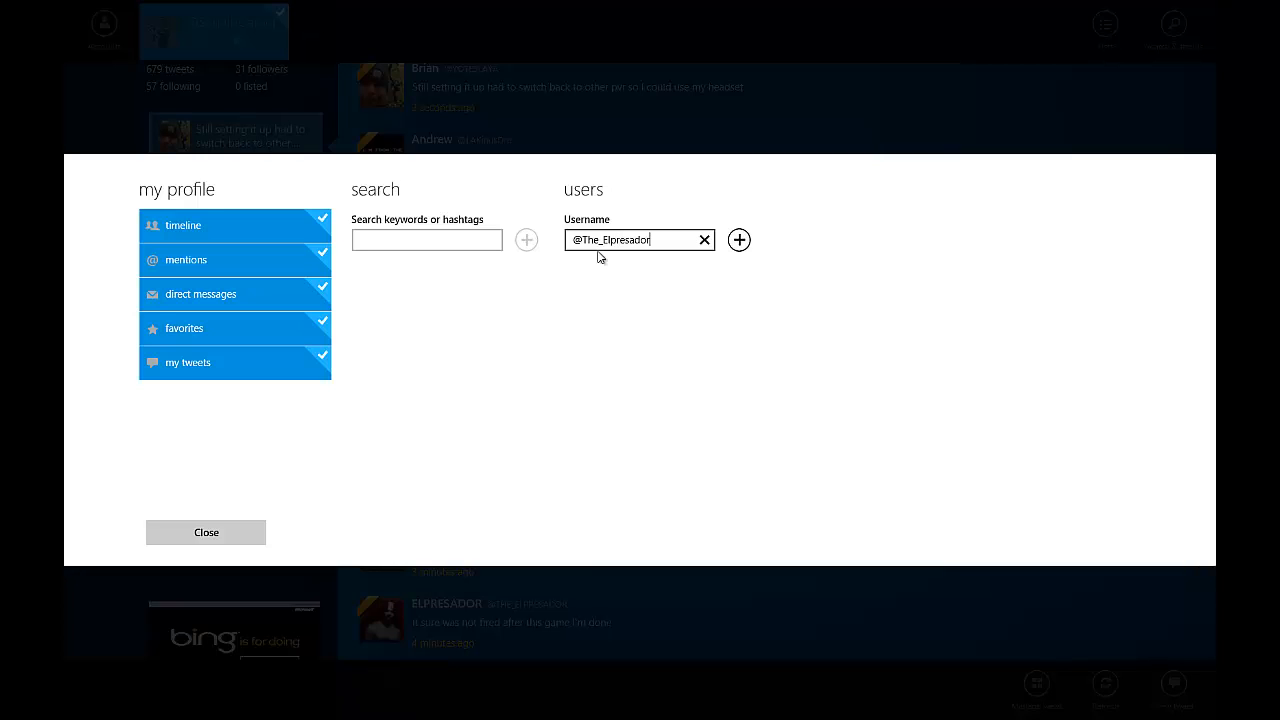
{"action": "left_click", "coordinate": [738, 240]}
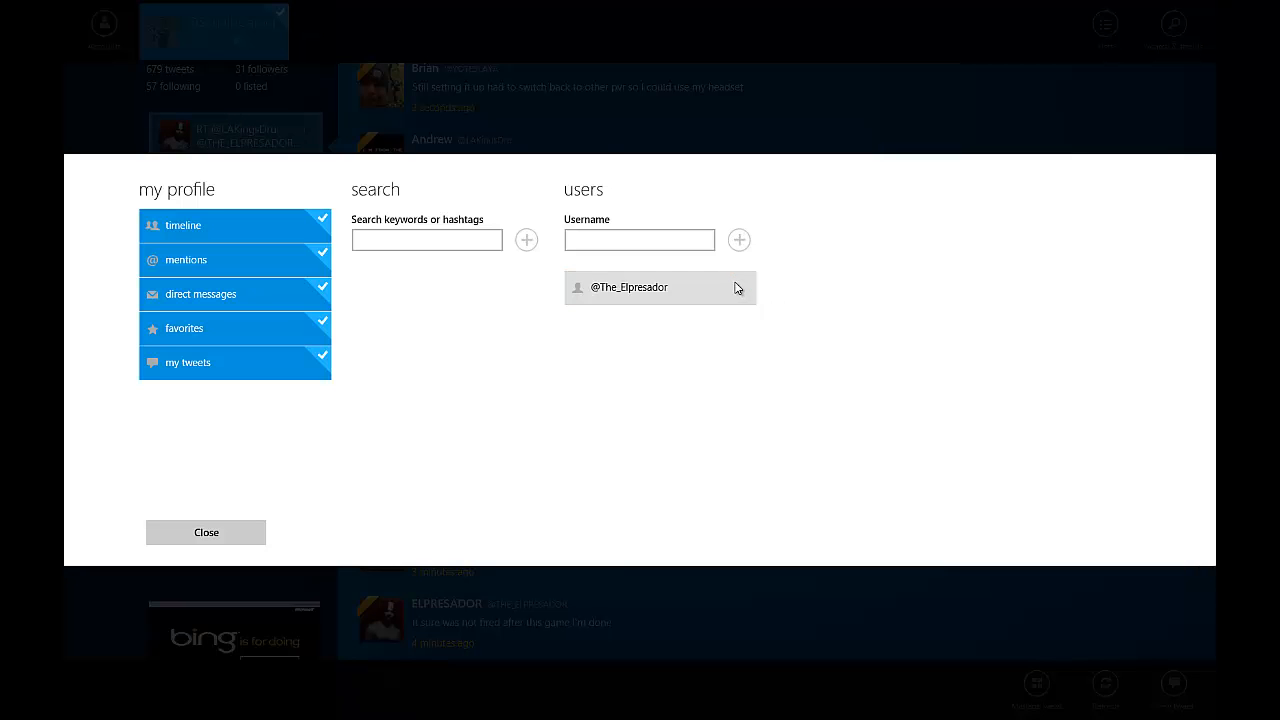
{"action": "left_click", "coordinate": [206, 532]}
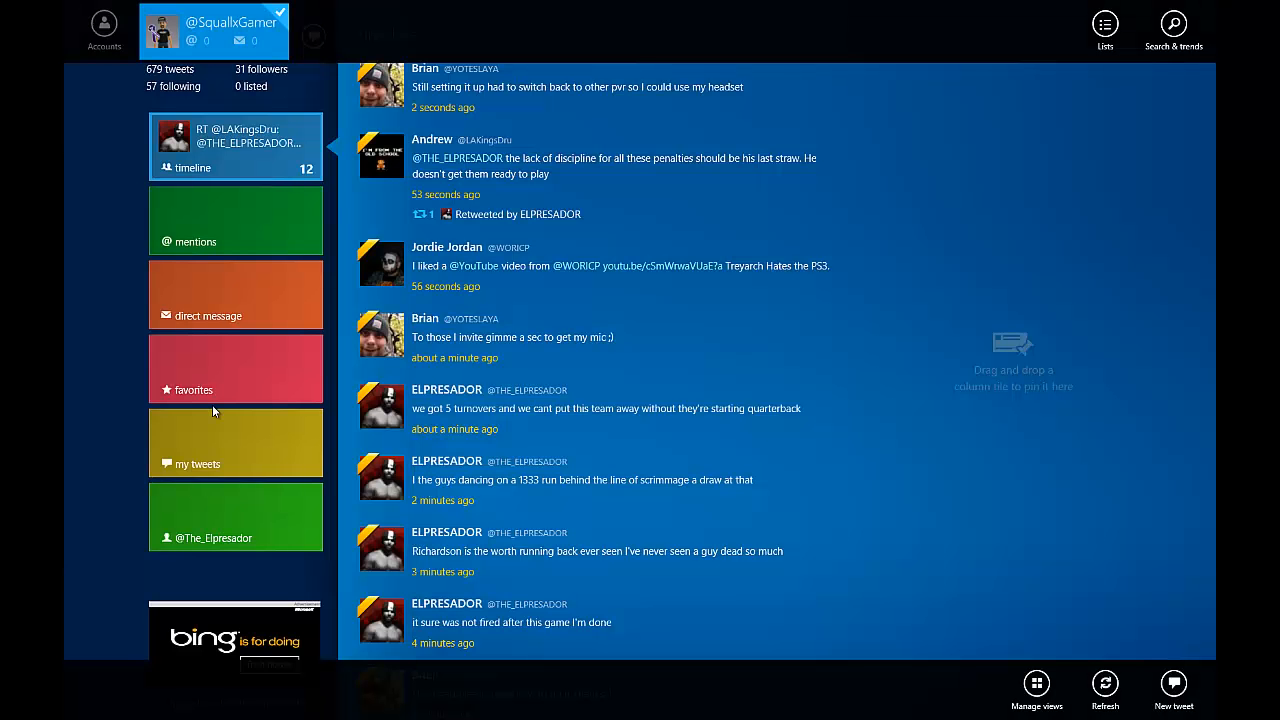
{"action": "mouse_move", "coordinate": [260, 152]}
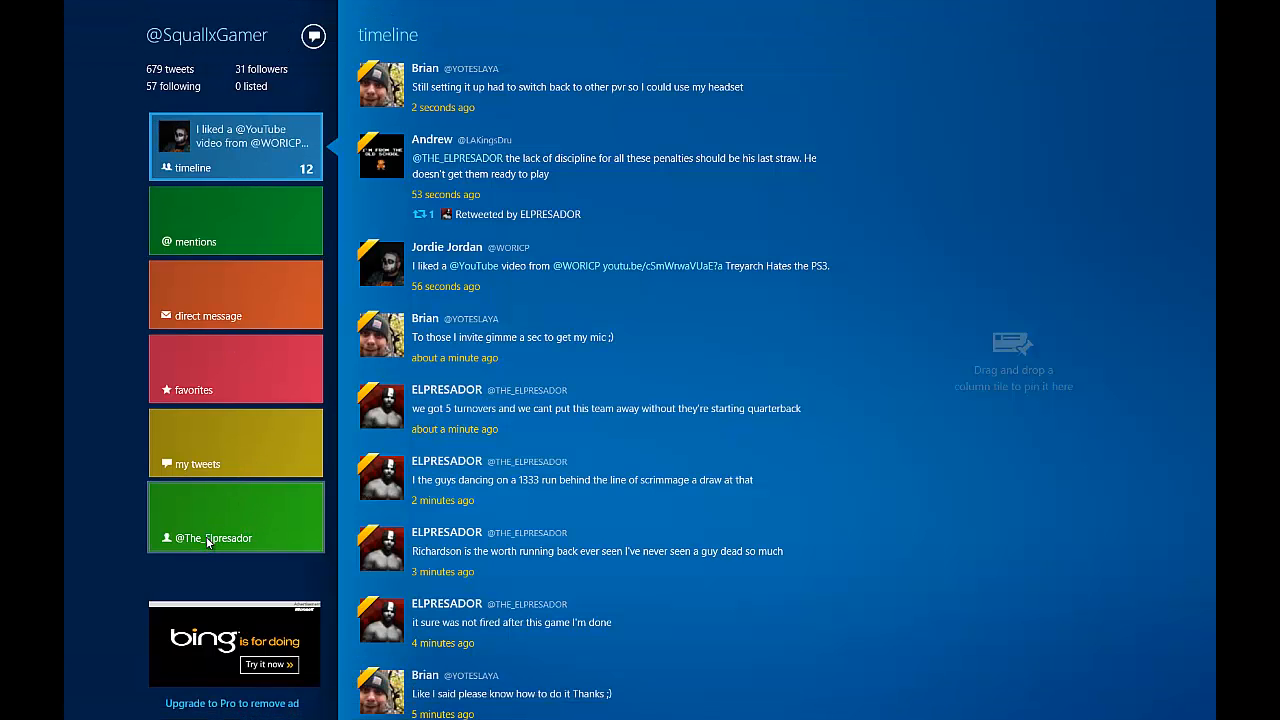
{"action": "left_click", "coordinate": [208, 538]}
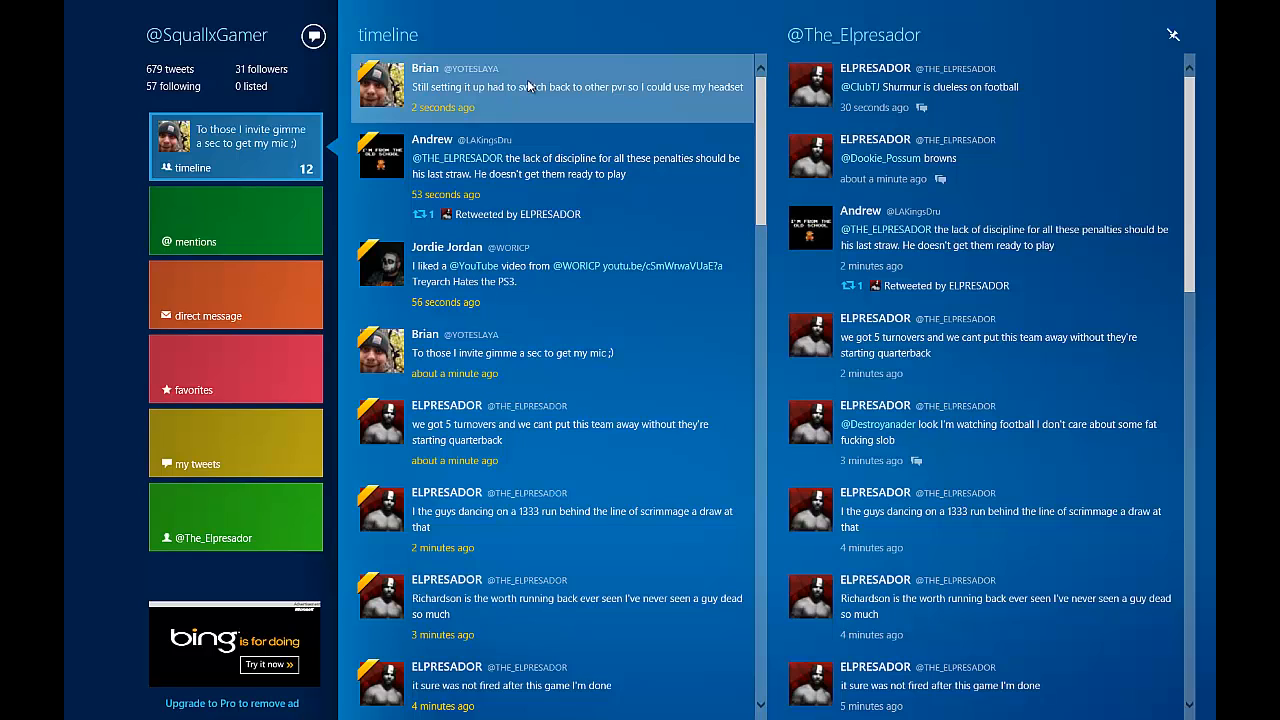
{"action": "left_click", "coordinate": [980, 244]}
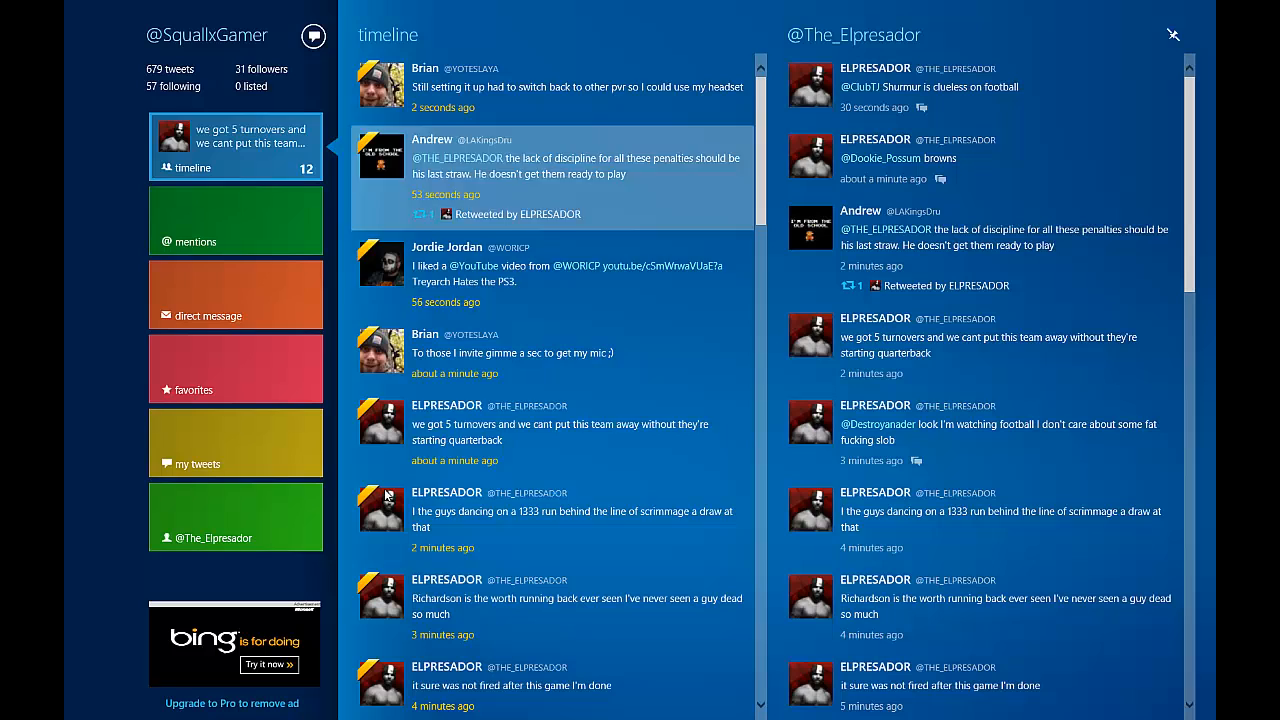
{"action": "left_click", "coordinate": [236, 516]}
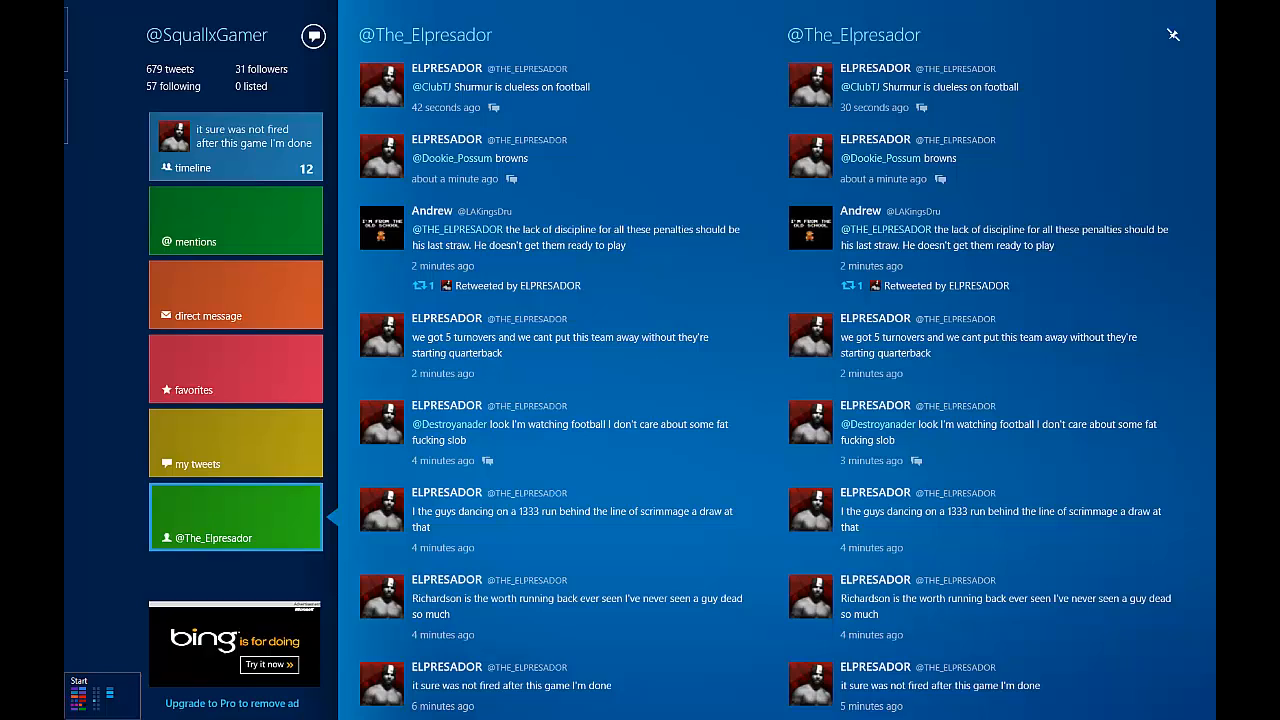
{"action": "left_click", "coordinate": [100, 696]}
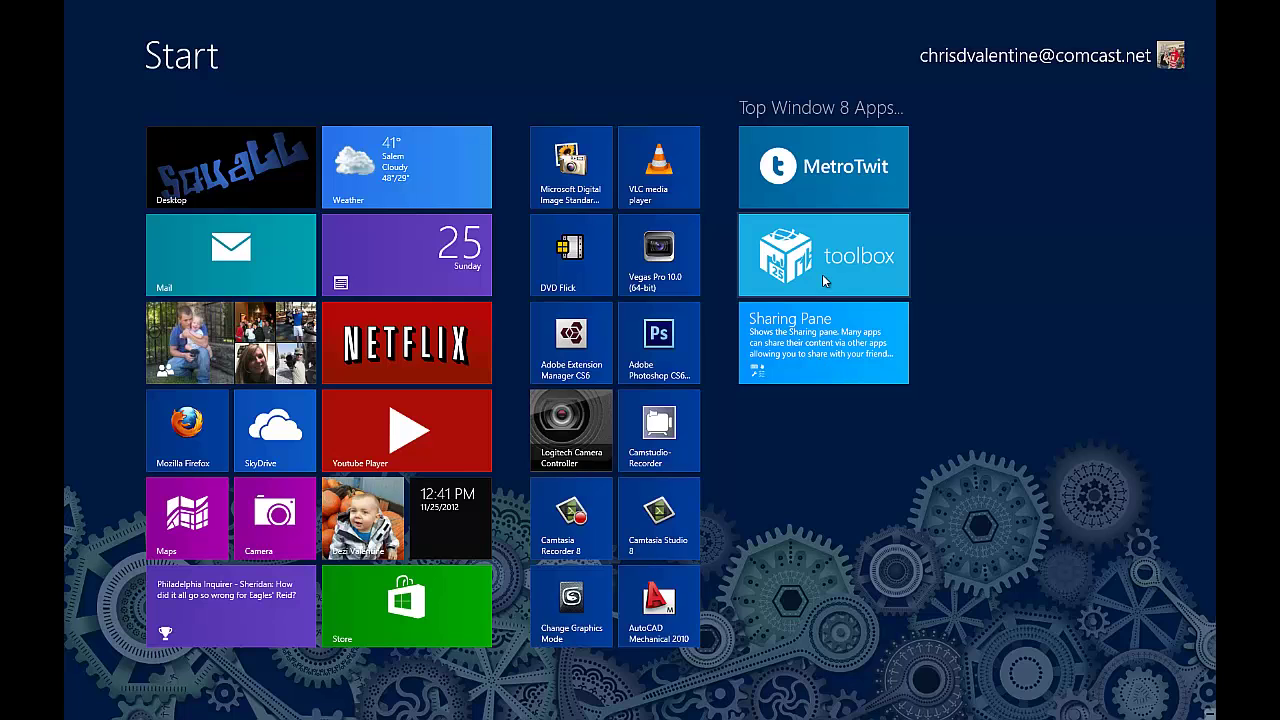
- Launch Toolbox, visit the Tool Depot, and return to the main tool grid
{"action": "left_click", "coordinate": [822, 254]}
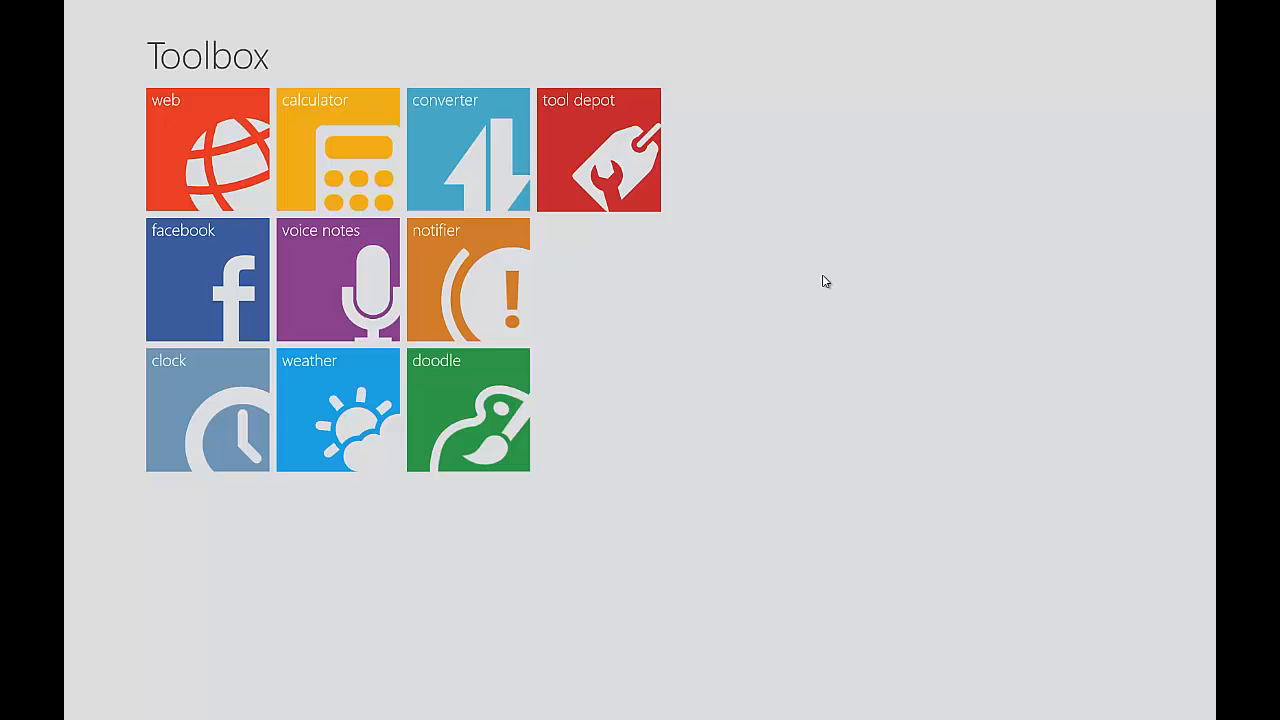
{"action": "mouse_move", "coordinate": [248, 72]}
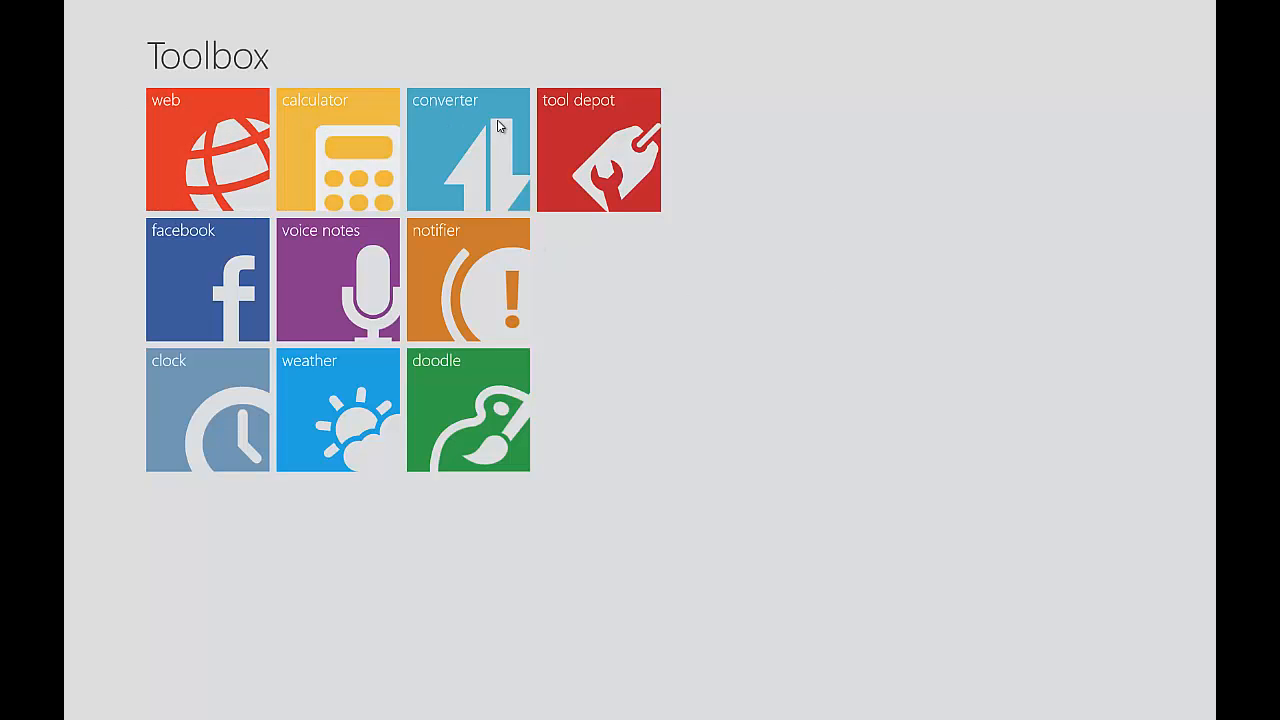
{"action": "mouse_move", "coordinate": [200, 292]}
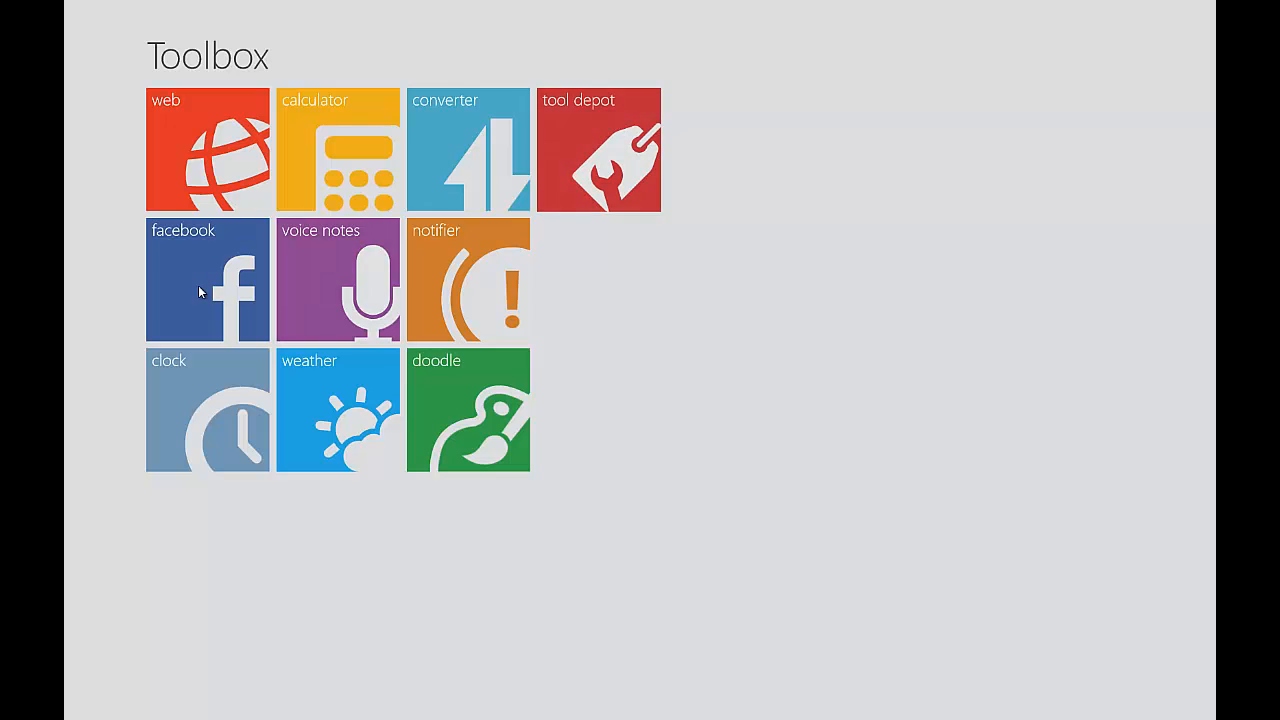
{"action": "left_click", "coordinate": [596, 150]}
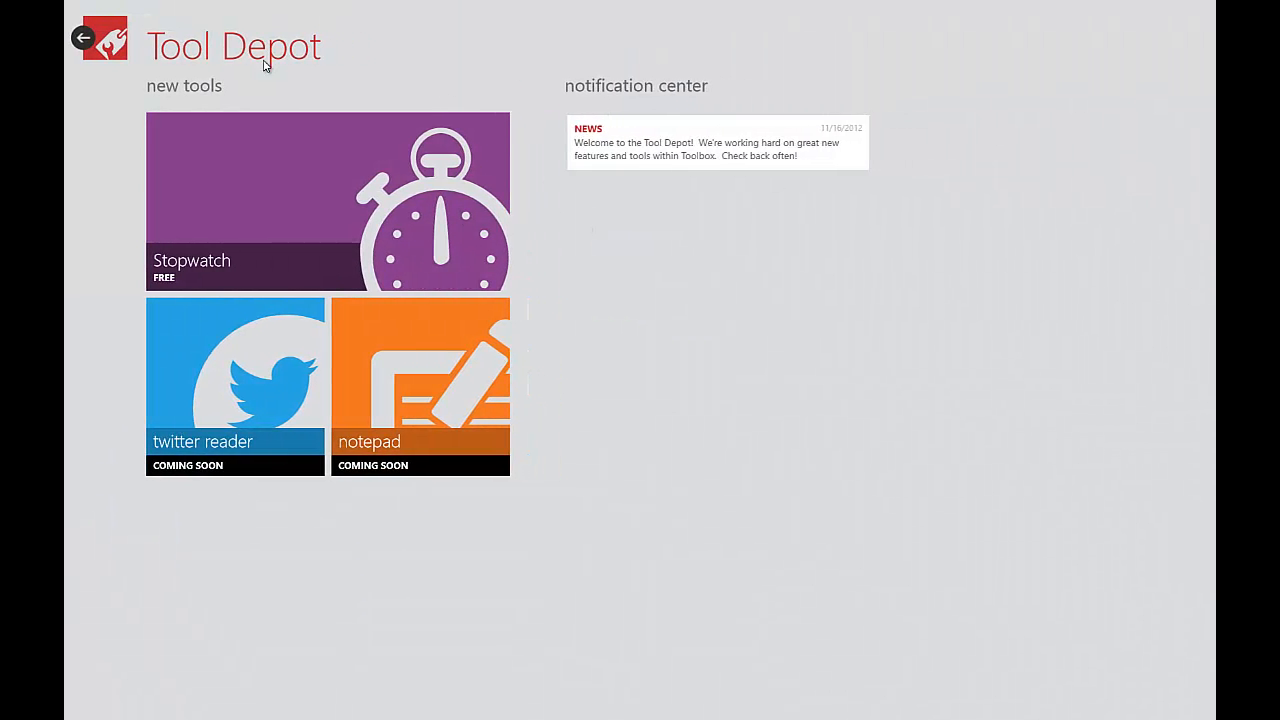
{"action": "left_click", "coordinate": [84, 38]}
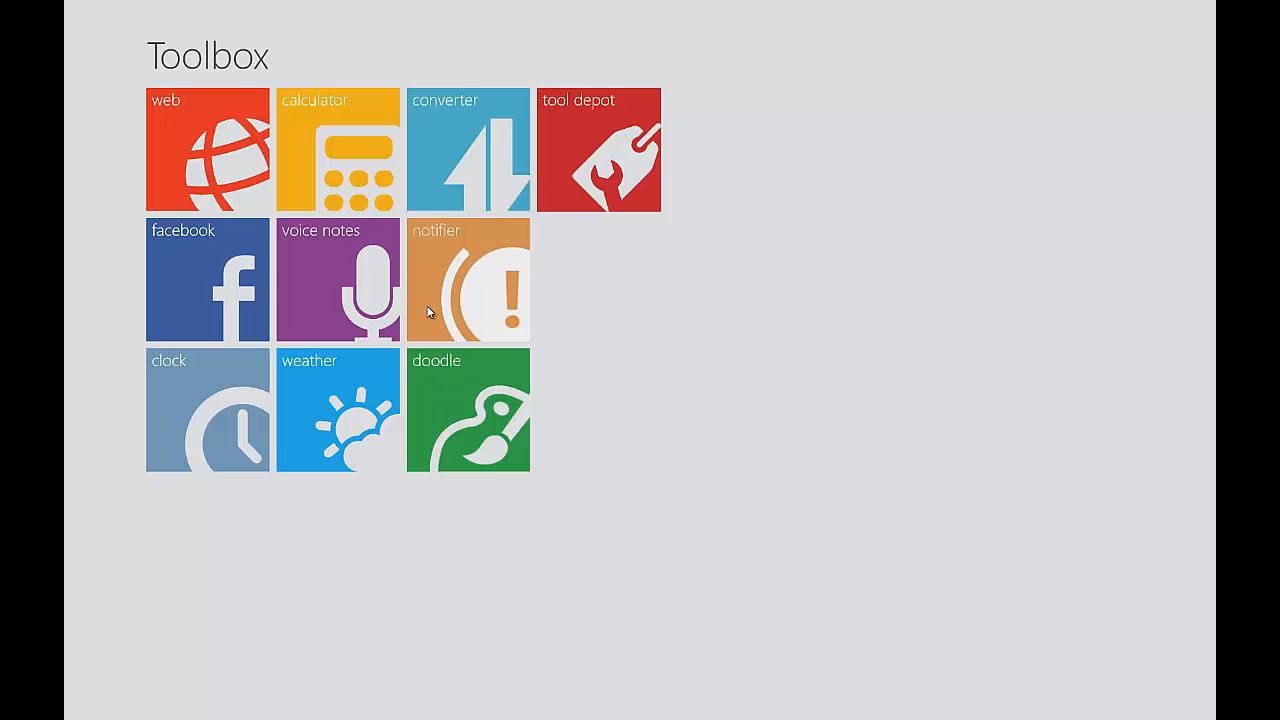
{"action": "mouse_move", "coordinate": [484, 334]}
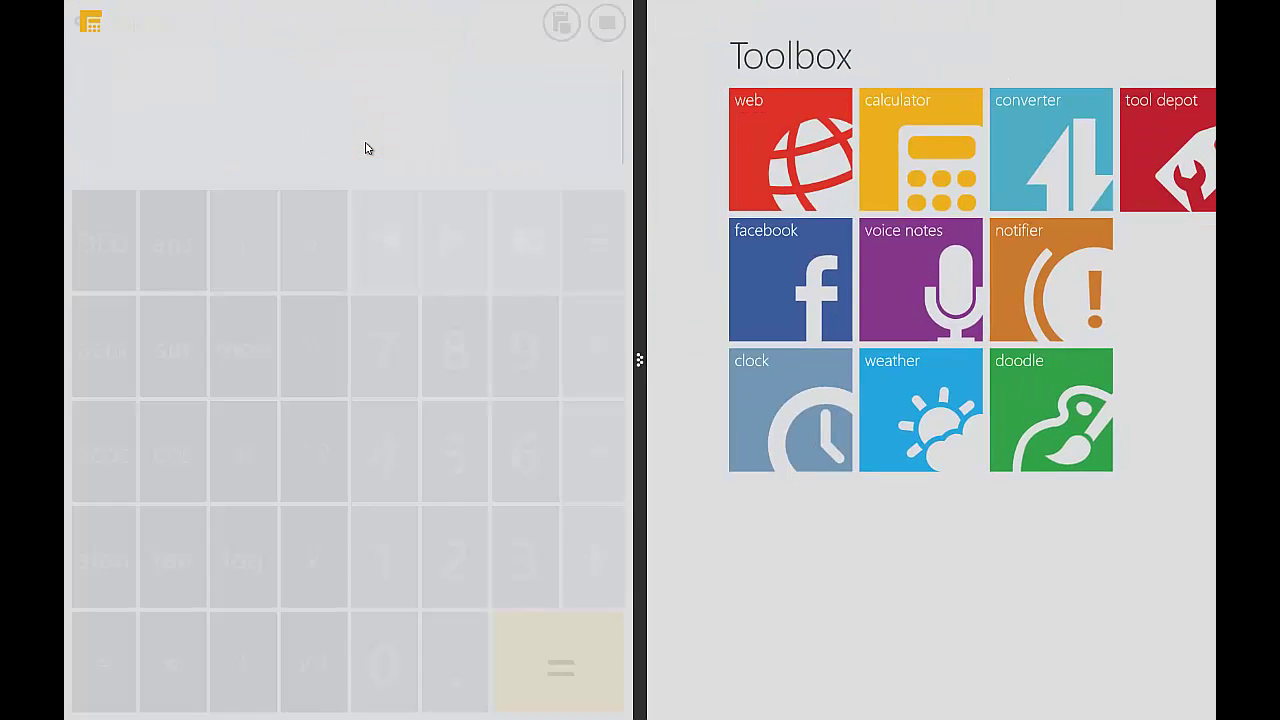
- Load the unit converter into the right pane beside the calculator
{"action": "left_click", "coordinate": [920, 148]}
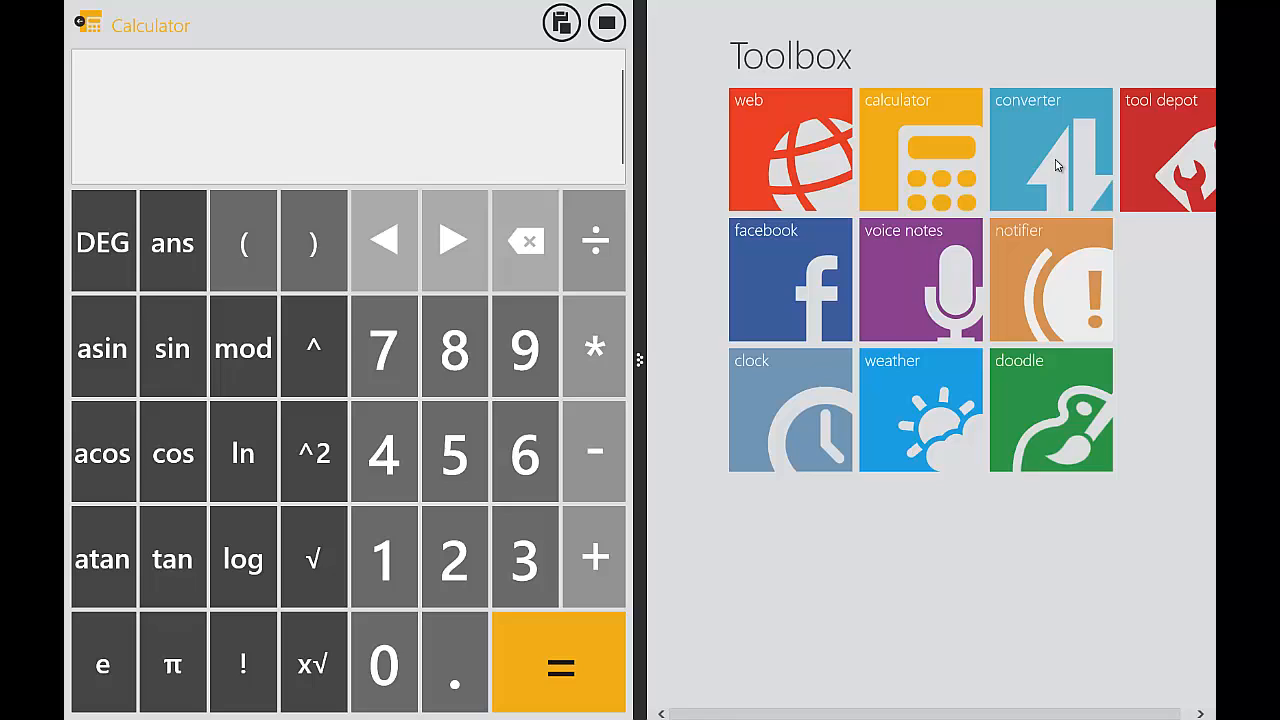
{"action": "left_click", "coordinate": [1050, 150]}
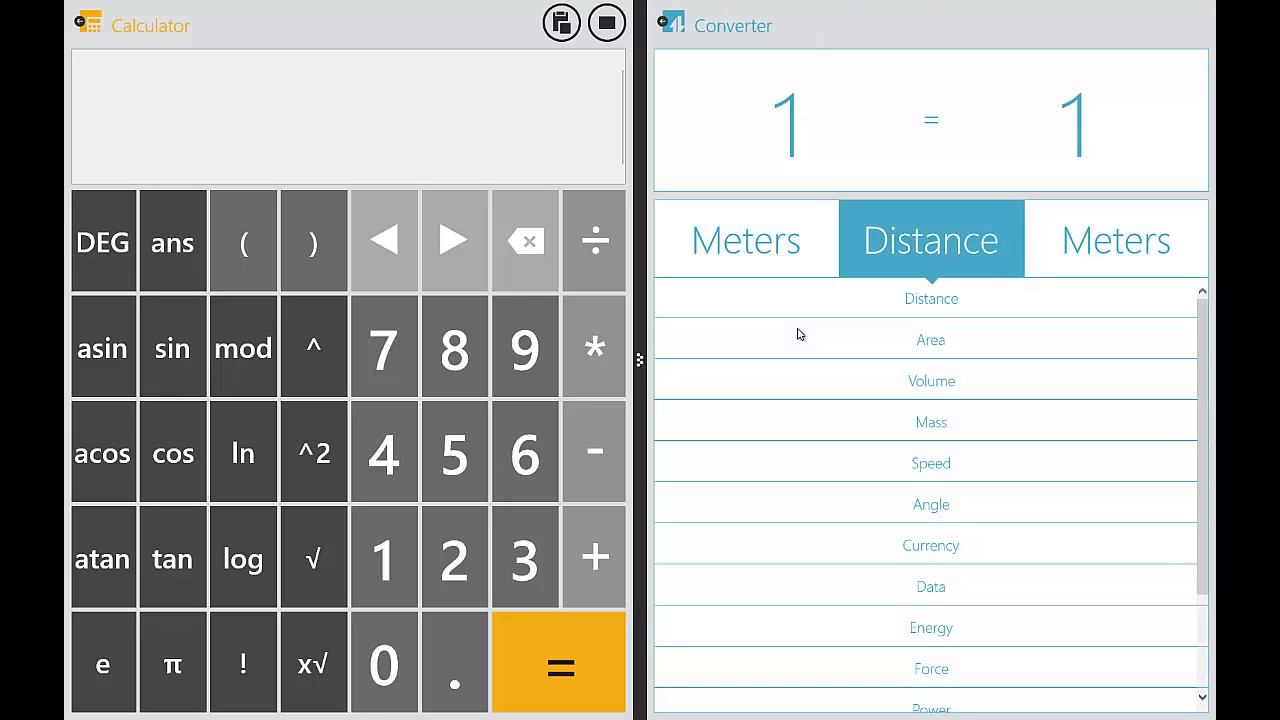
{"action": "mouse_move", "coordinate": [1006, 278]}
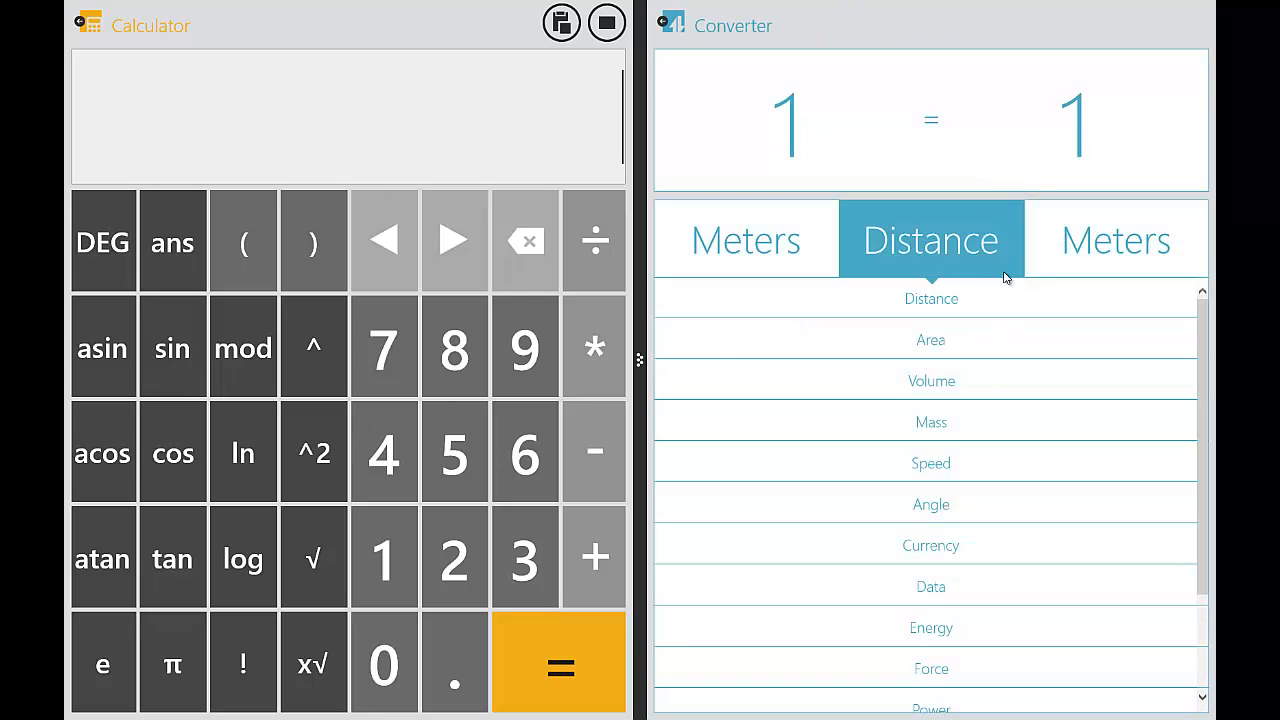
{"action": "mouse_move", "coordinate": [380, 104]}
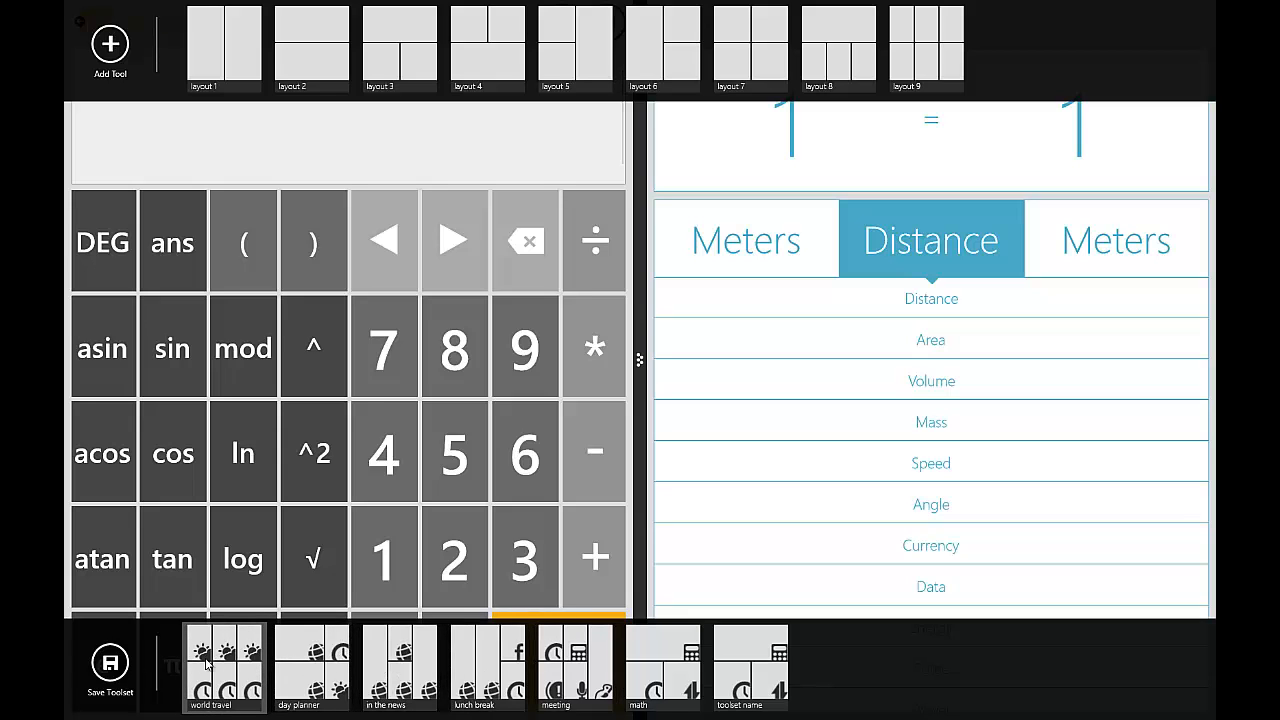
{"action": "mouse_move", "coordinate": [238, 698]}
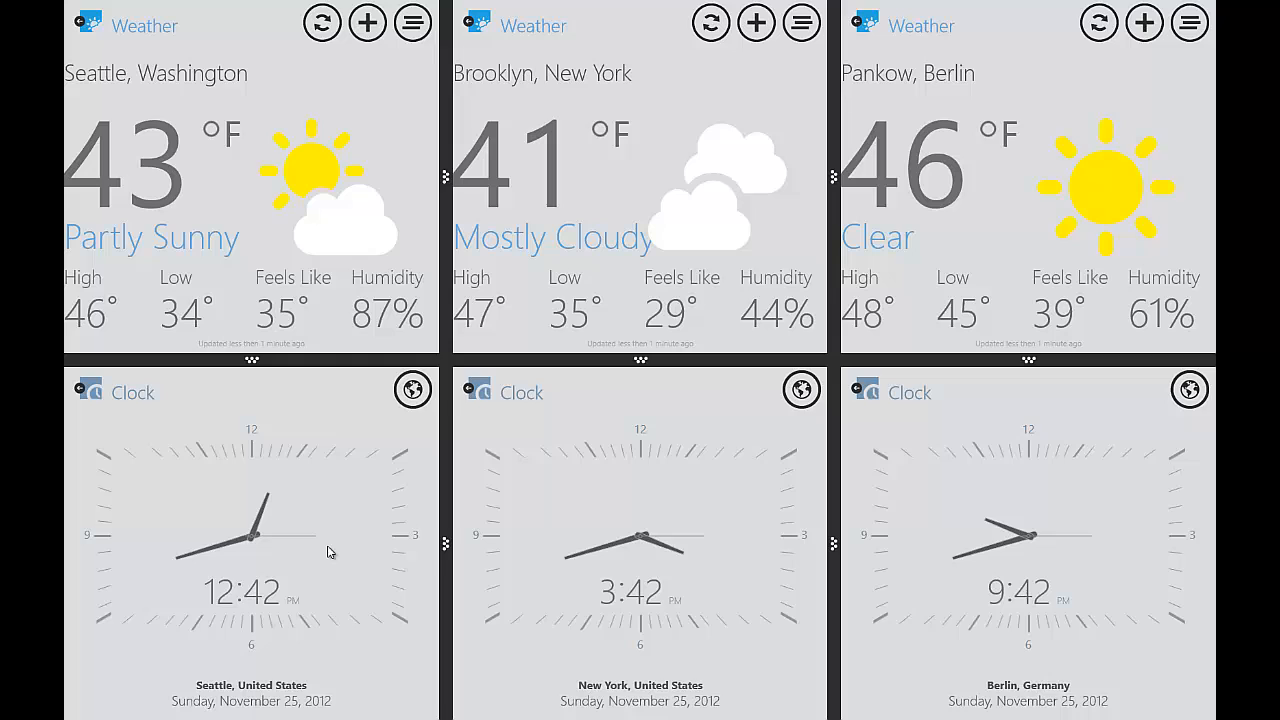
{"action": "mouse_move", "coordinate": [1112, 508]}
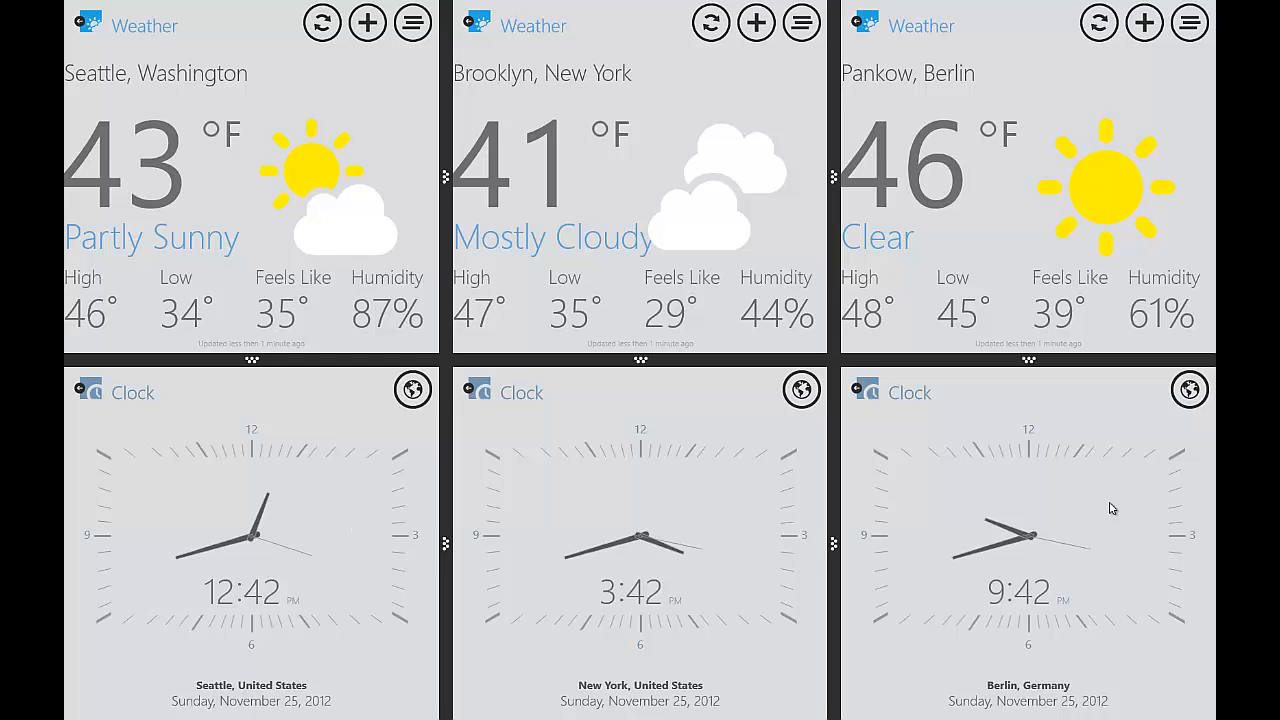
{"action": "mouse_move", "coordinate": [64, 62]}
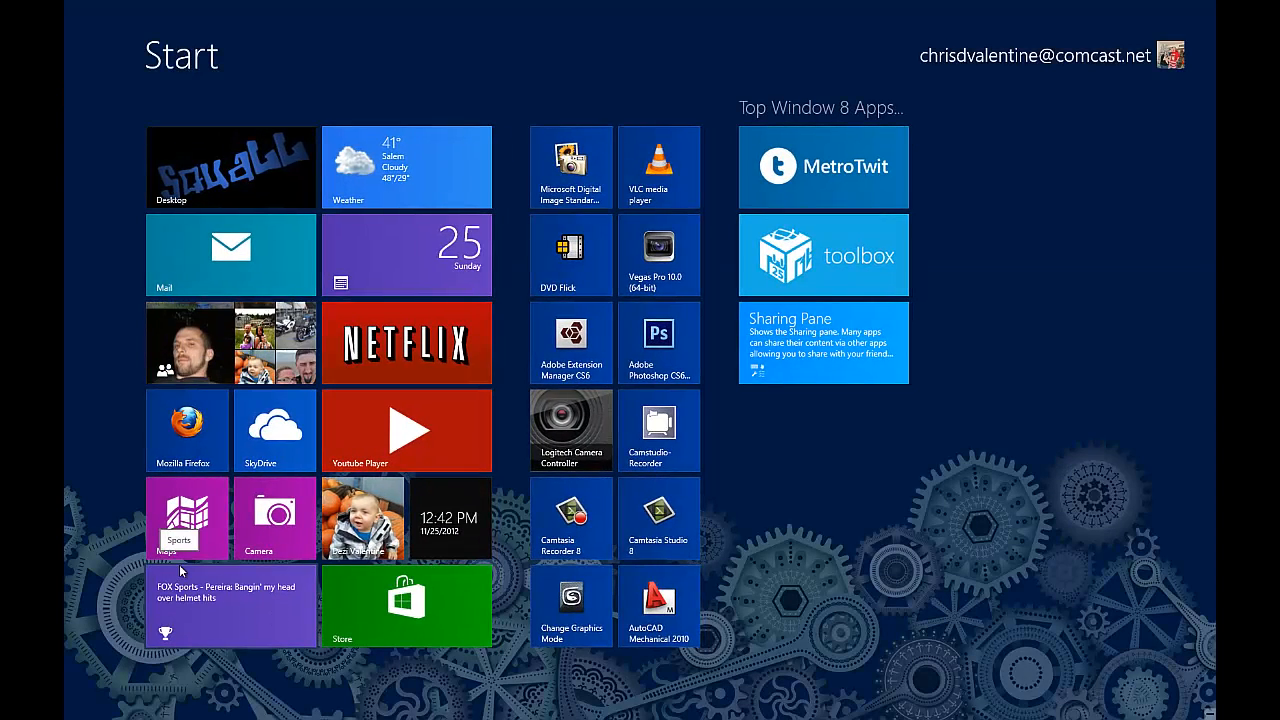
{"action": "mouse_move", "coordinate": [850, 302]}
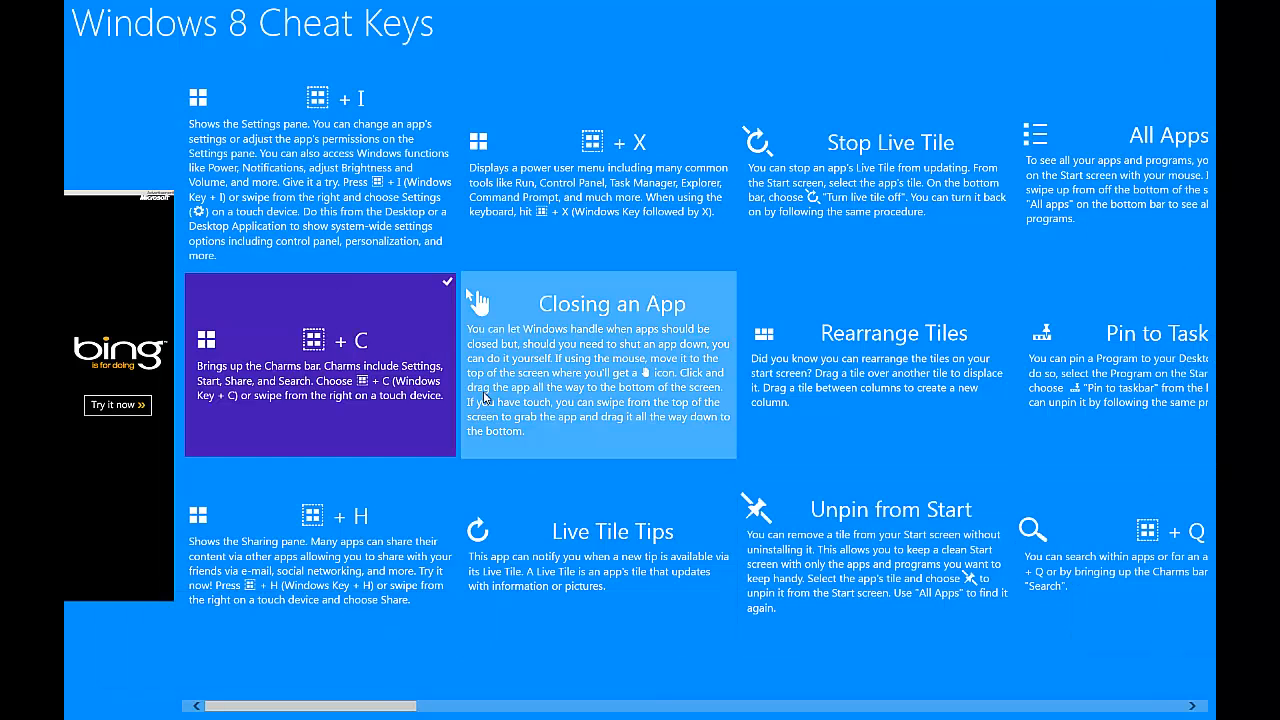
{"action": "mouse_move", "coordinate": [464, 400]}
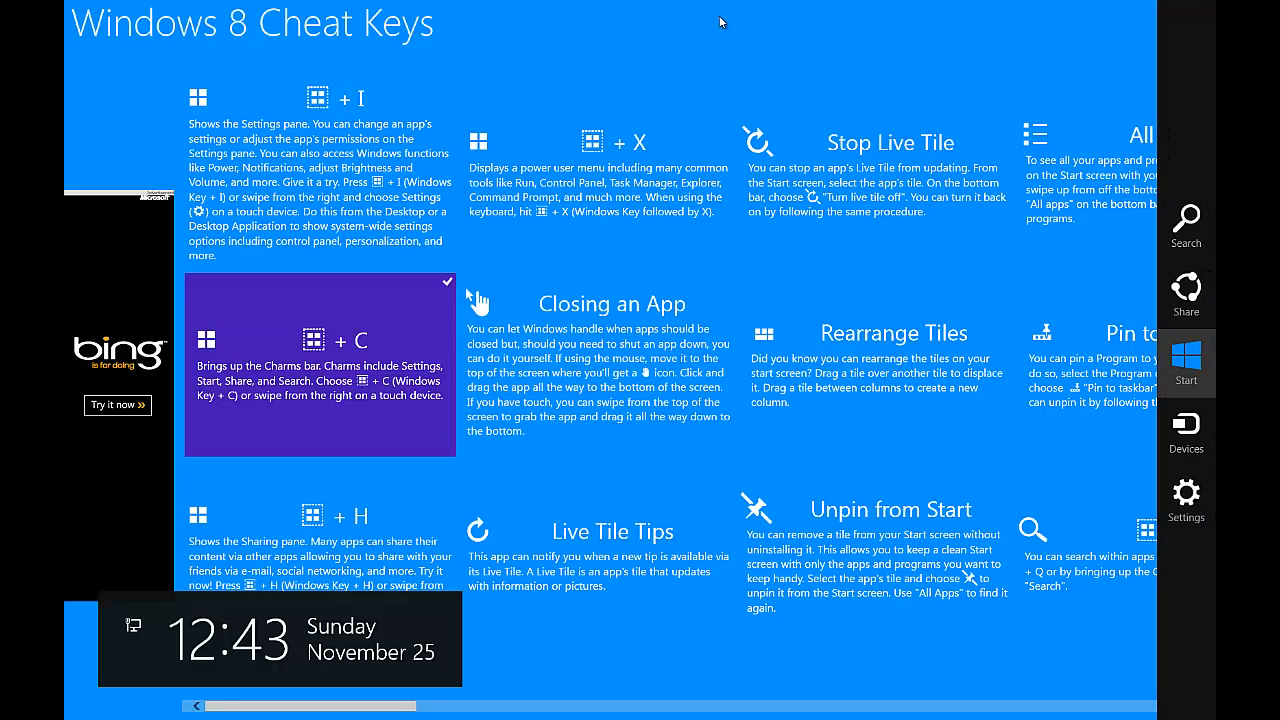
- Scroll through the Cheat Keys tip tiles
{"action": "scroll", "scroll_direction": "right", "scroll_amount": 3}
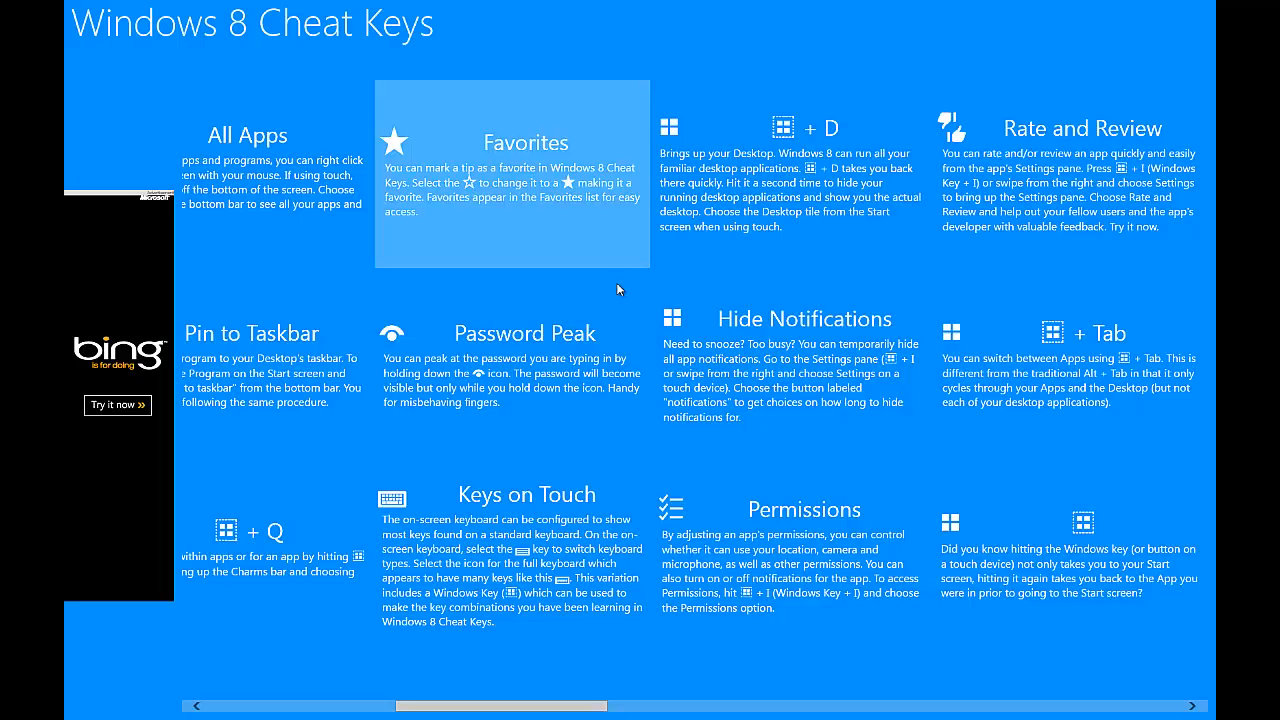
- Scroll the Cheat Keys hub right to the Tile Size, Name Tile Group and Tile Options tips
{"action": "scroll", "scroll_direction": "right", "scroll_amount": 3}
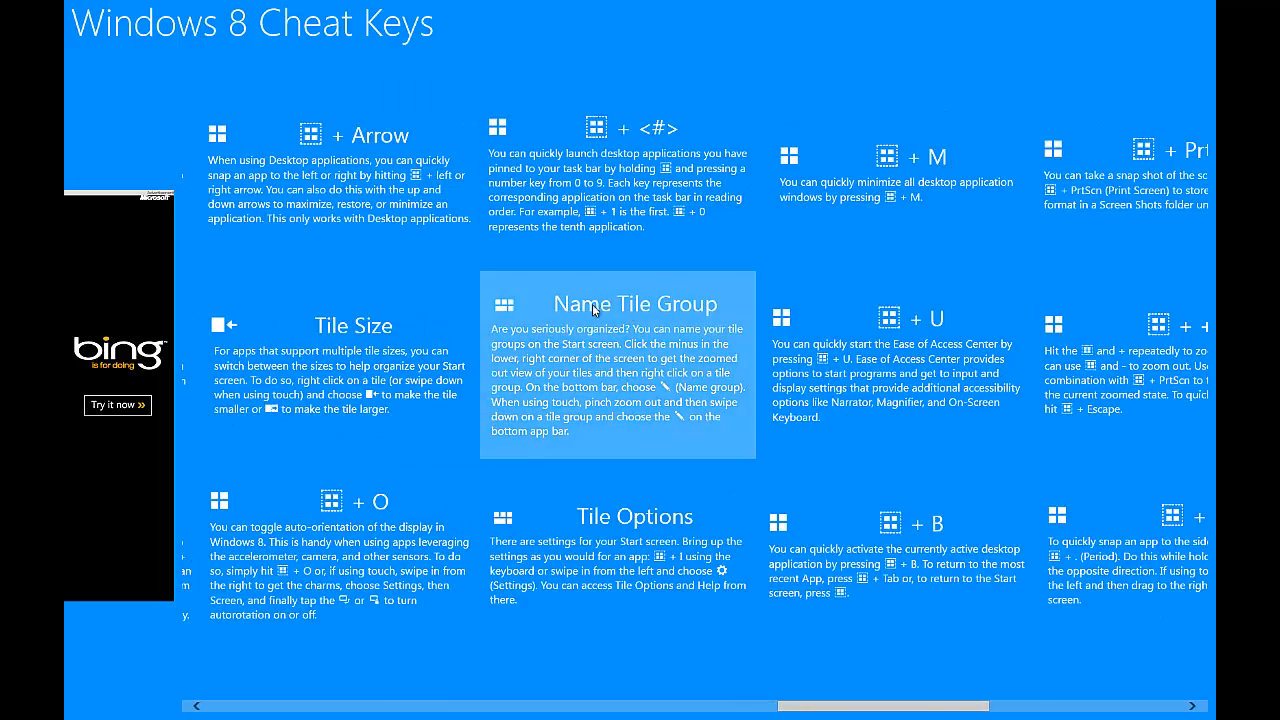
{"action": "mouse_move", "coordinate": [668, 284]}
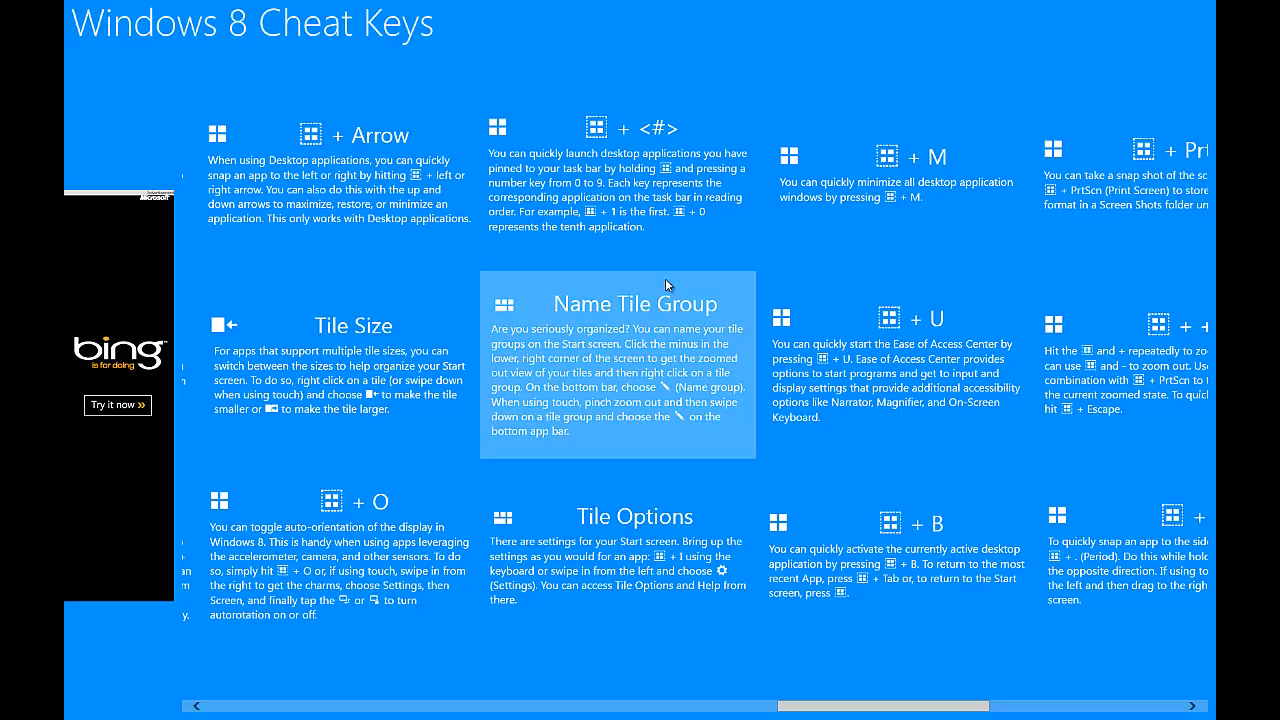
{"action": "mouse_move", "coordinate": [590, 340]}
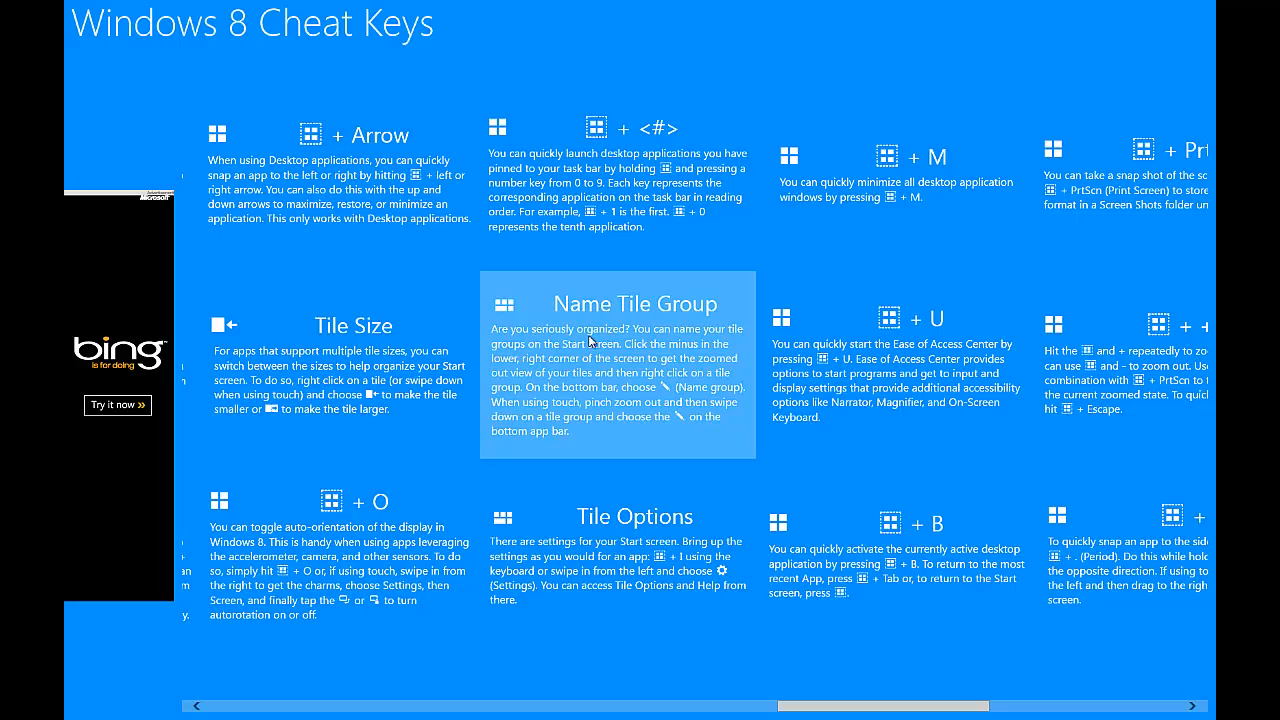
{"action": "mouse_move", "coordinate": [552, 352]}
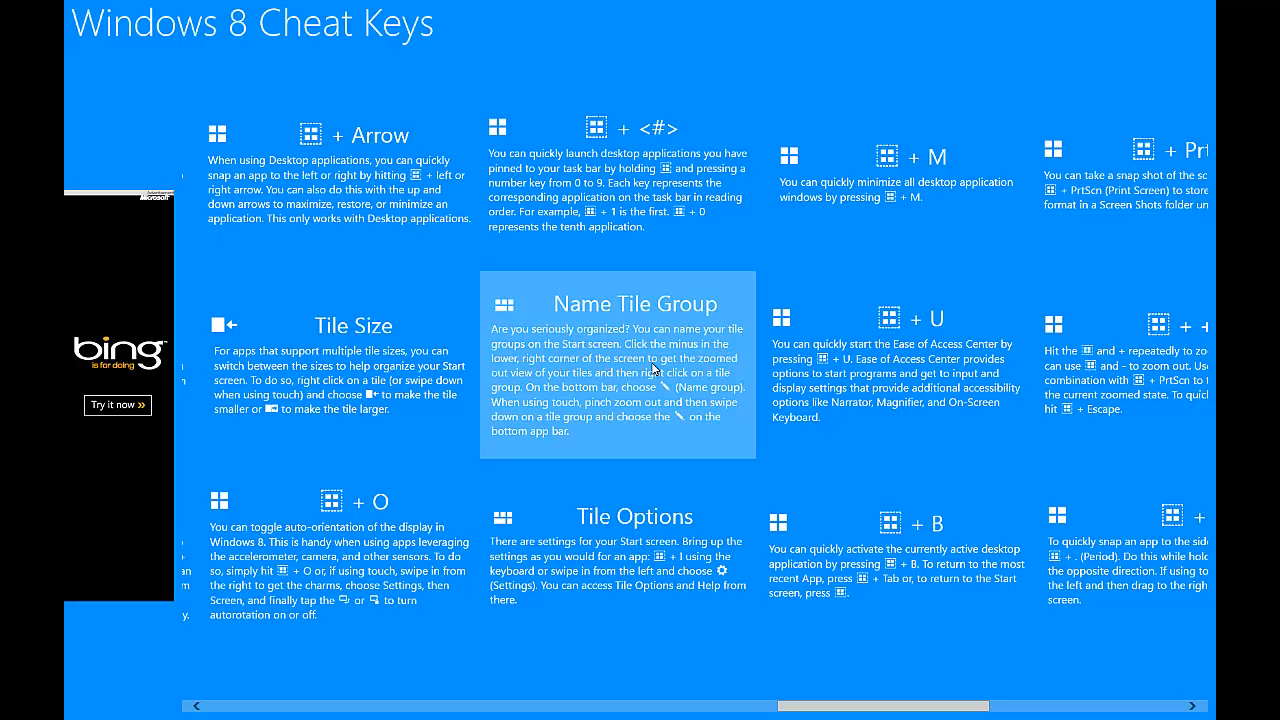
{"action": "mouse_move", "coordinate": [552, 388]}
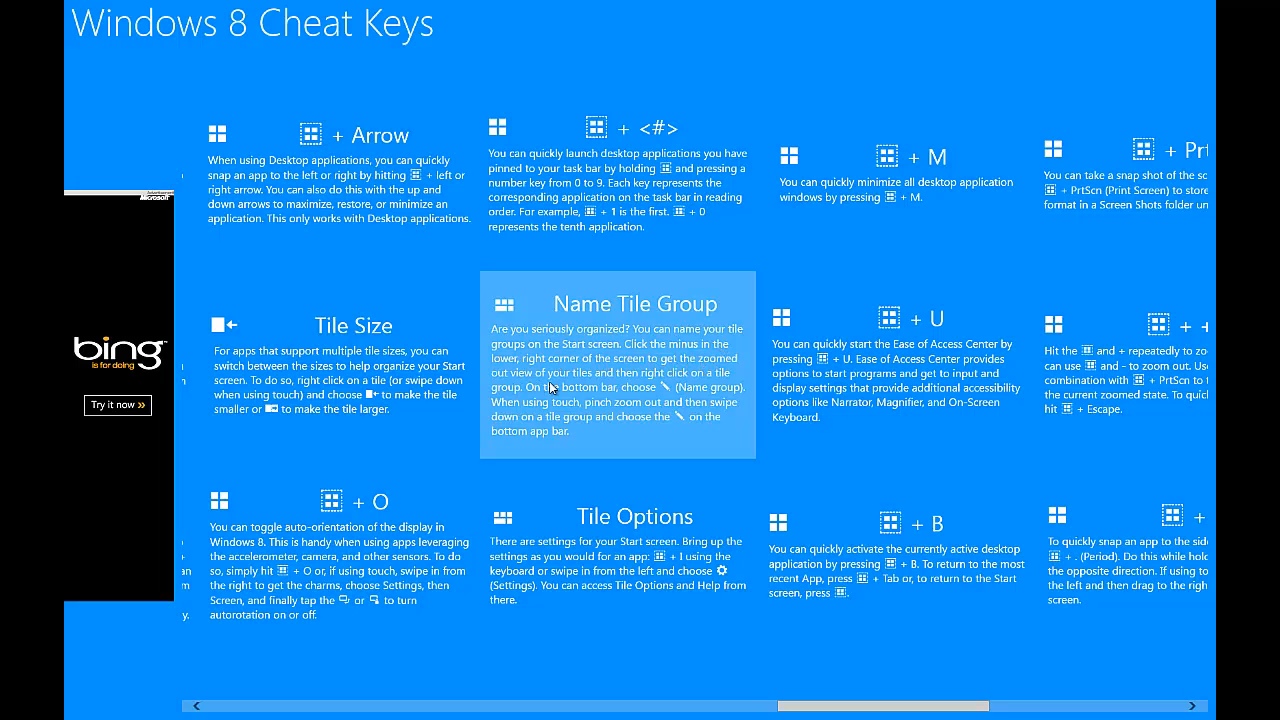
{"action": "mouse_move", "coordinate": [700, 380]}
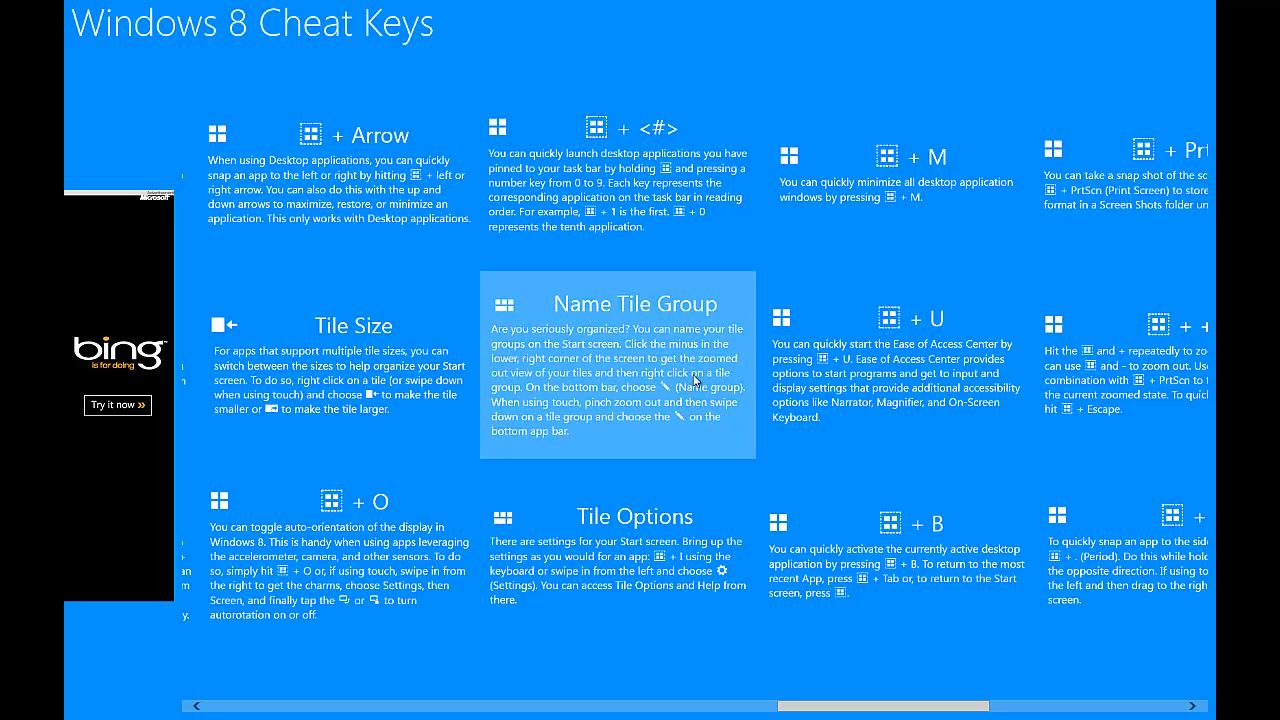
{"action": "mouse_move", "coordinate": [632, 398]}
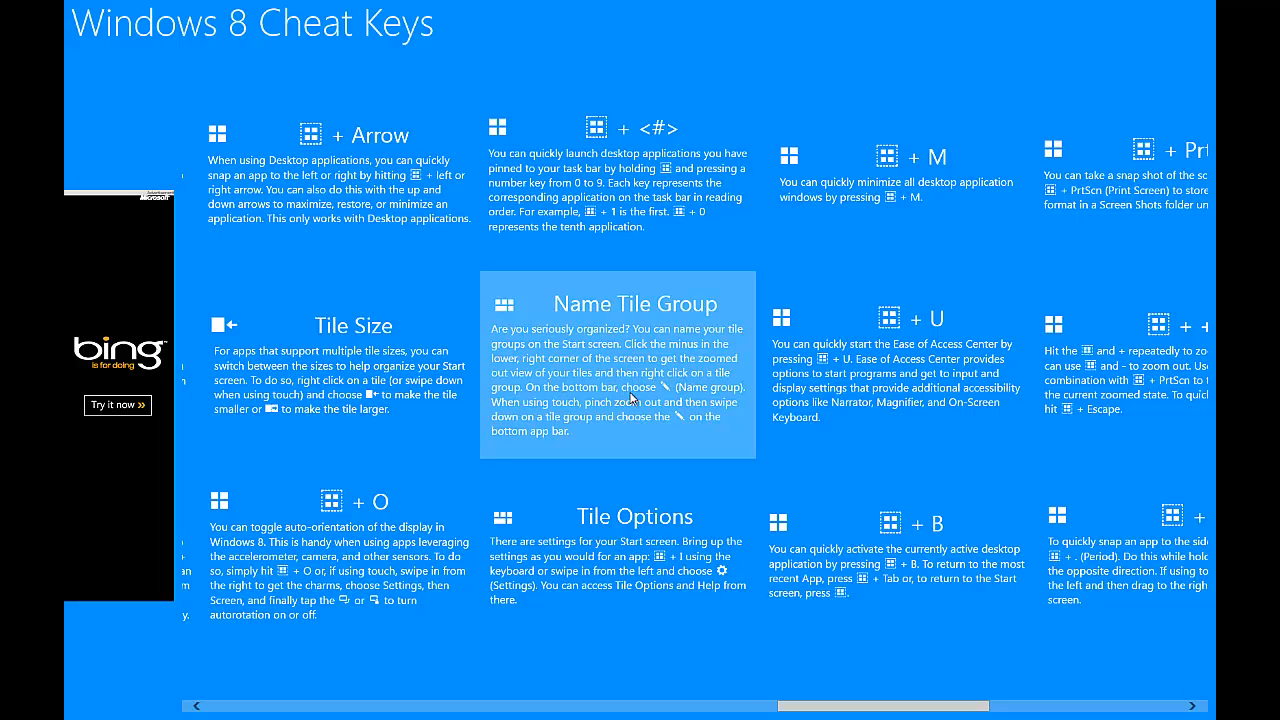
{"action": "mouse_move", "coordinate": [688, 402]}
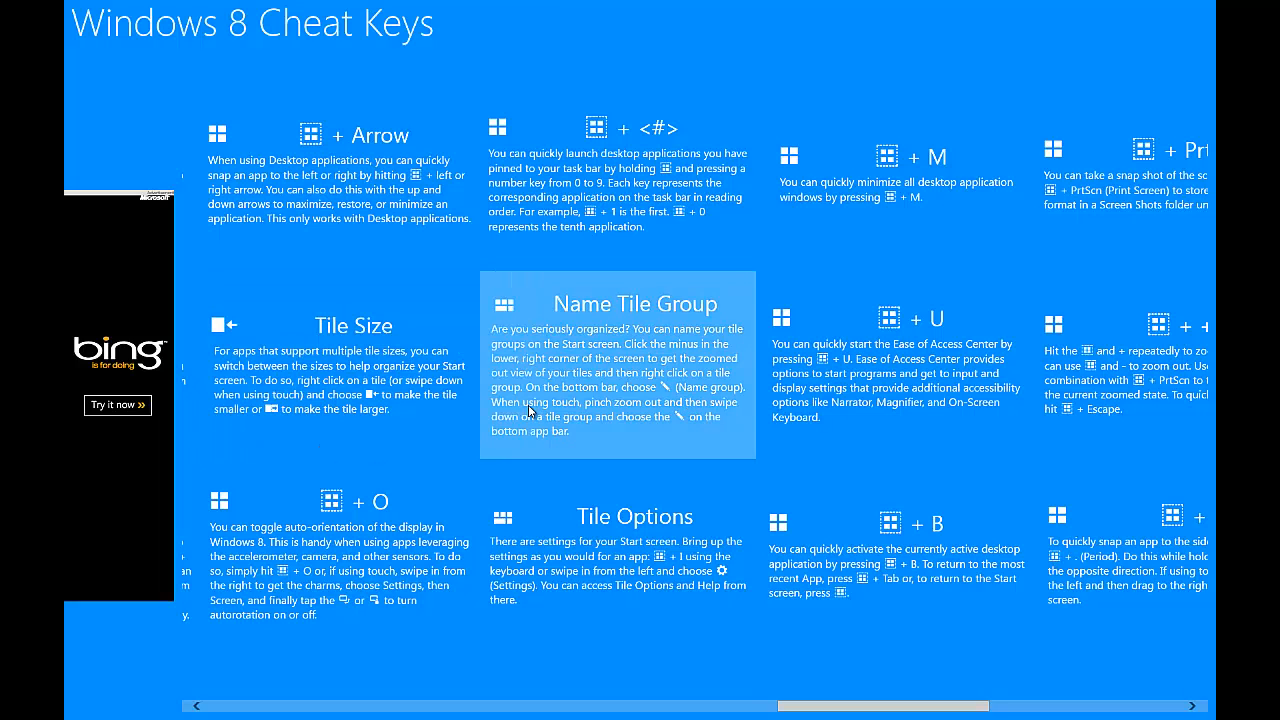
{"action": "mouse_move", "coordinate": [668, 416]}
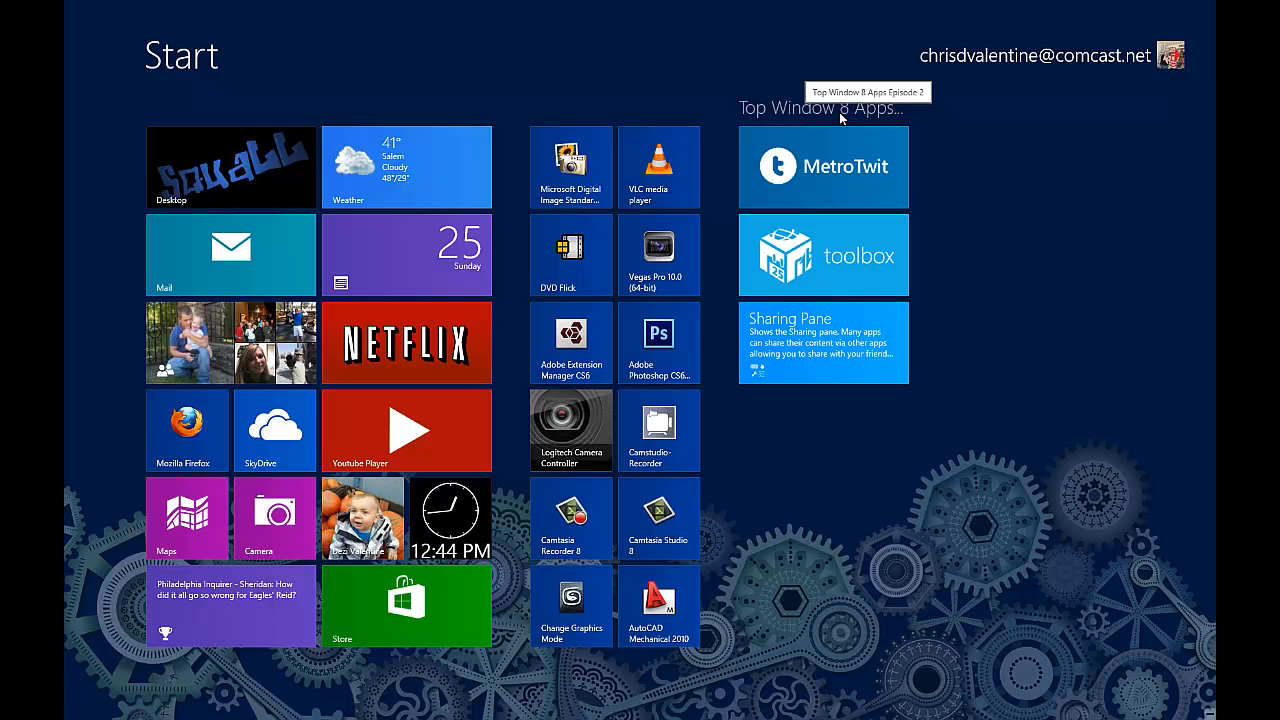
{"action": "mouse_move", "coordinate": [328, 88]}
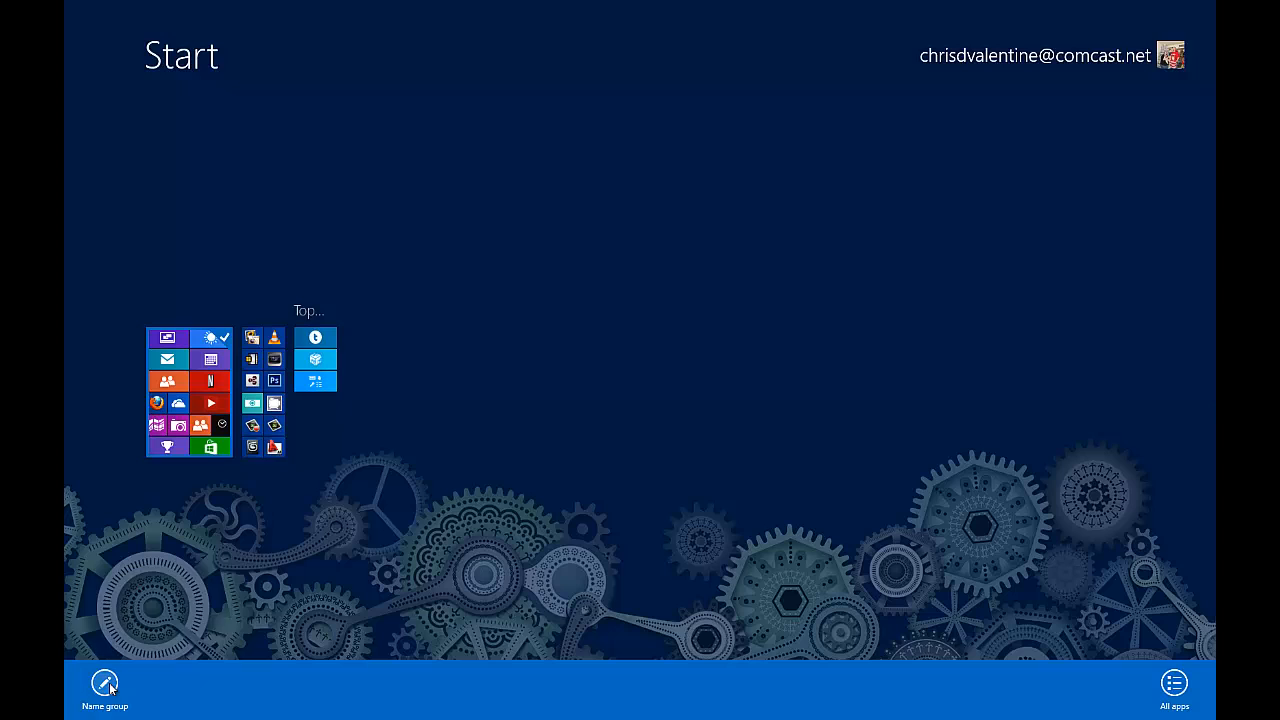
- Name the first zoomed-out tile group 'Main Group' and confirm it
{"action": "left_click", "coordinate": [104, 686]}
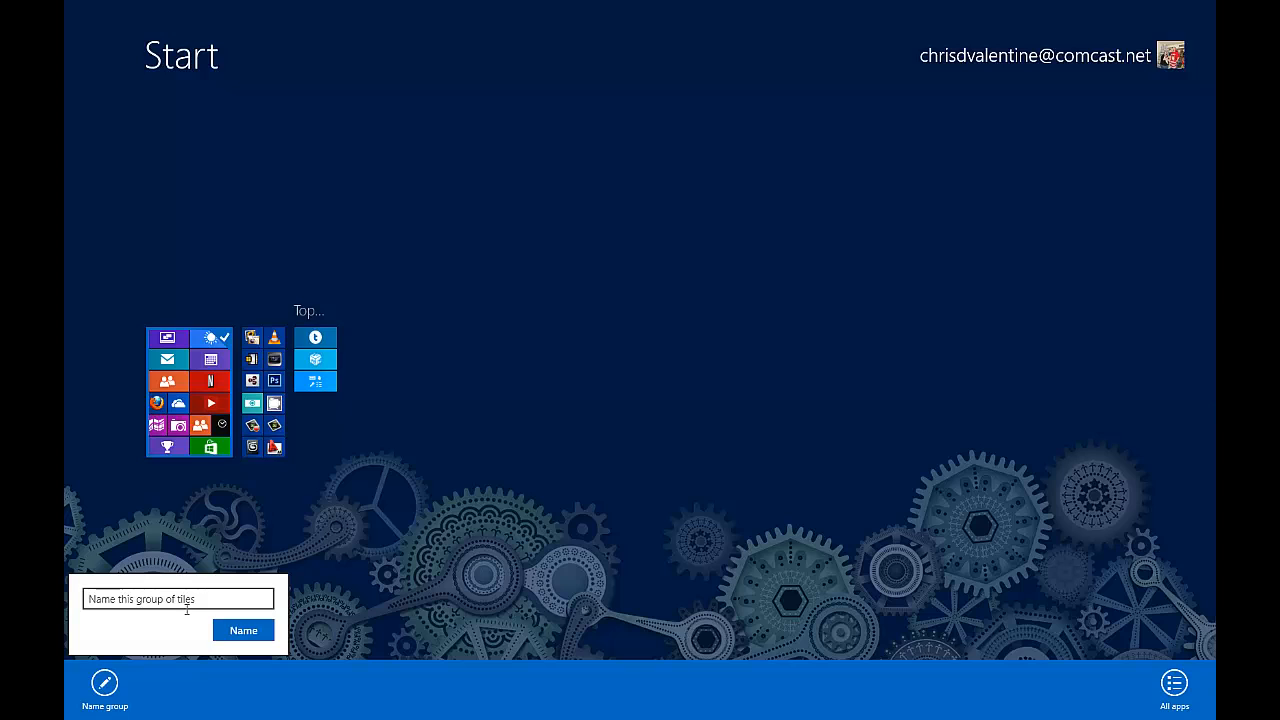
{"action": "type", "text": "MAin Gro"}
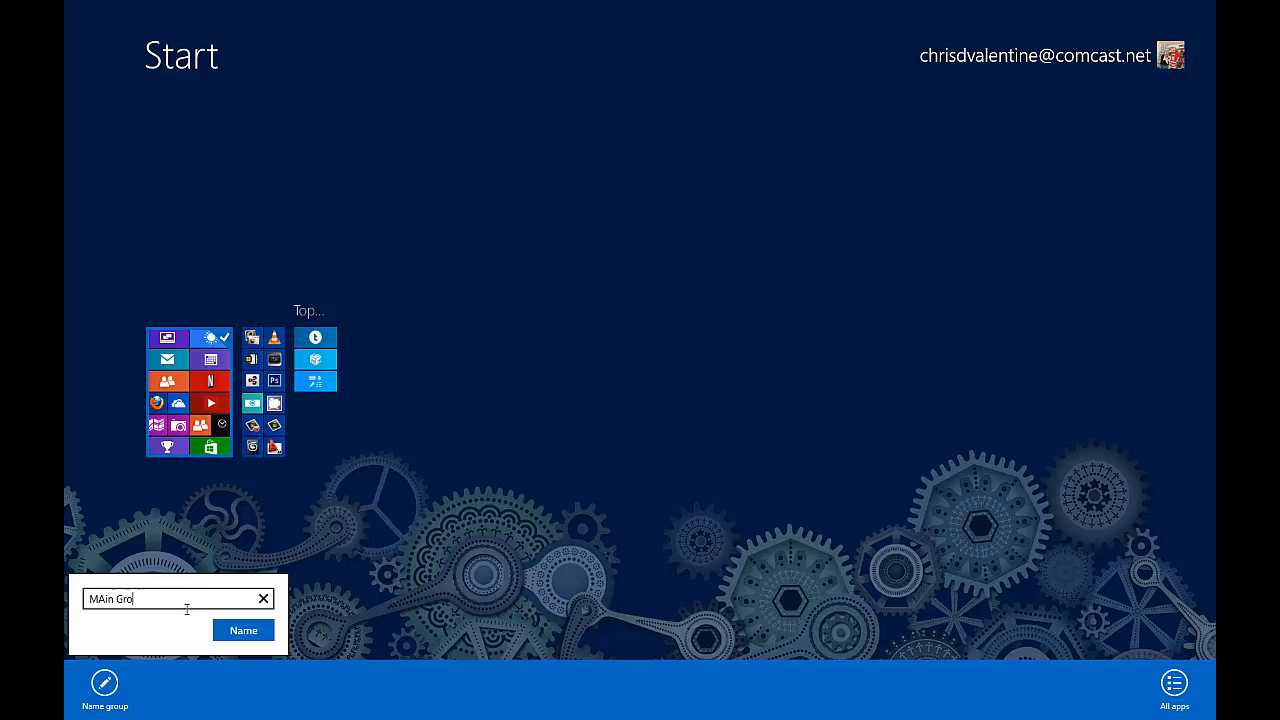
{"action": "type", "text": "up"}
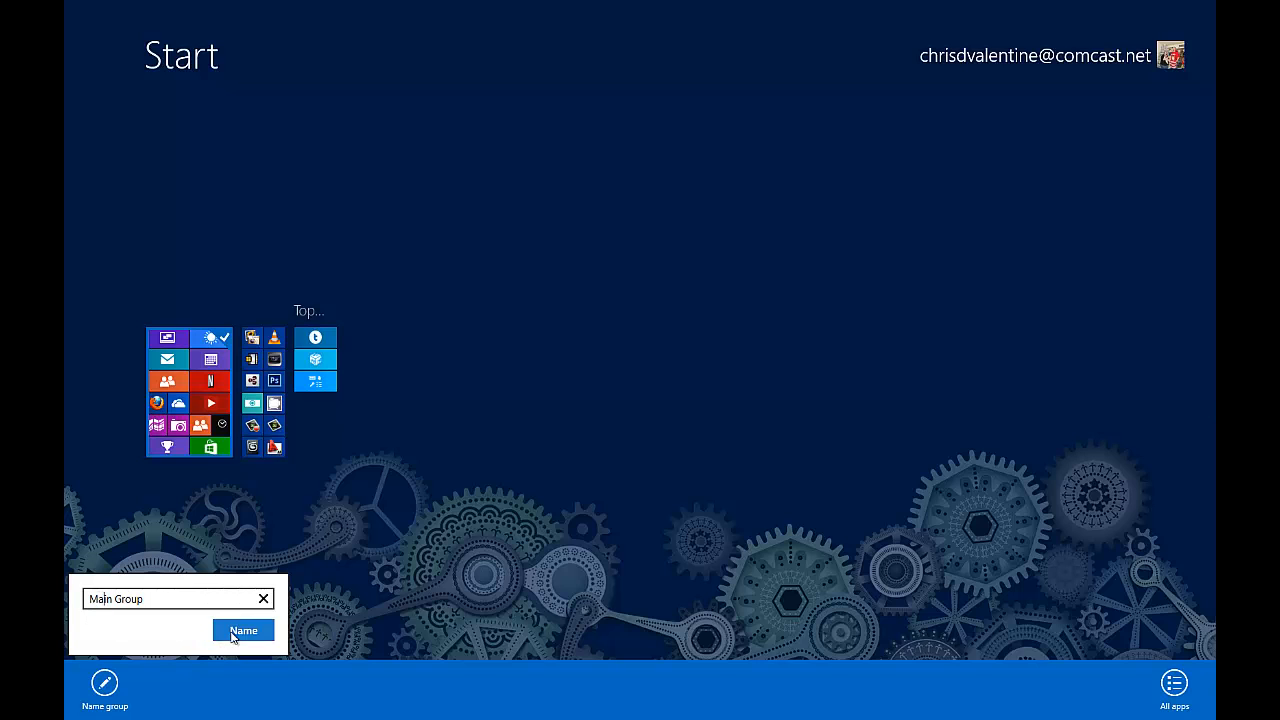
{"action": "left_click", "coordinate": [244, 630]}
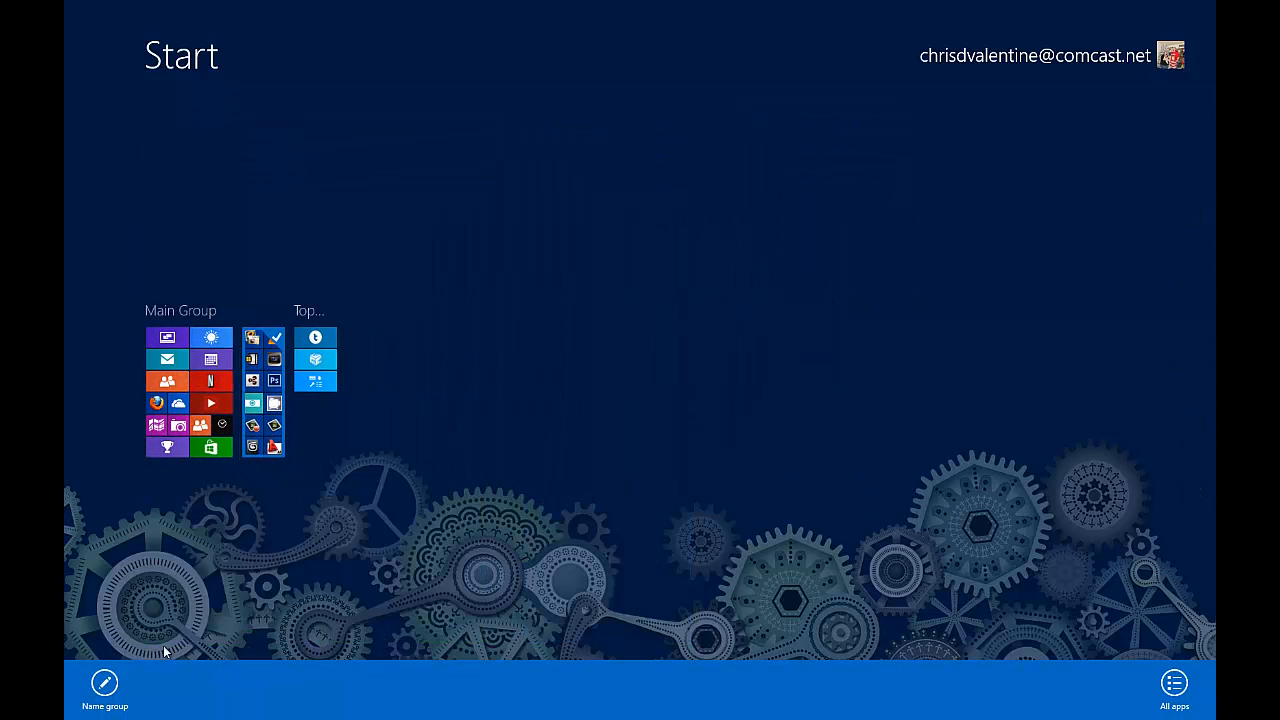
- Name the second tile group 'Favorite Apps'
{"action": "left_click", "coordinate": [104, 688]}
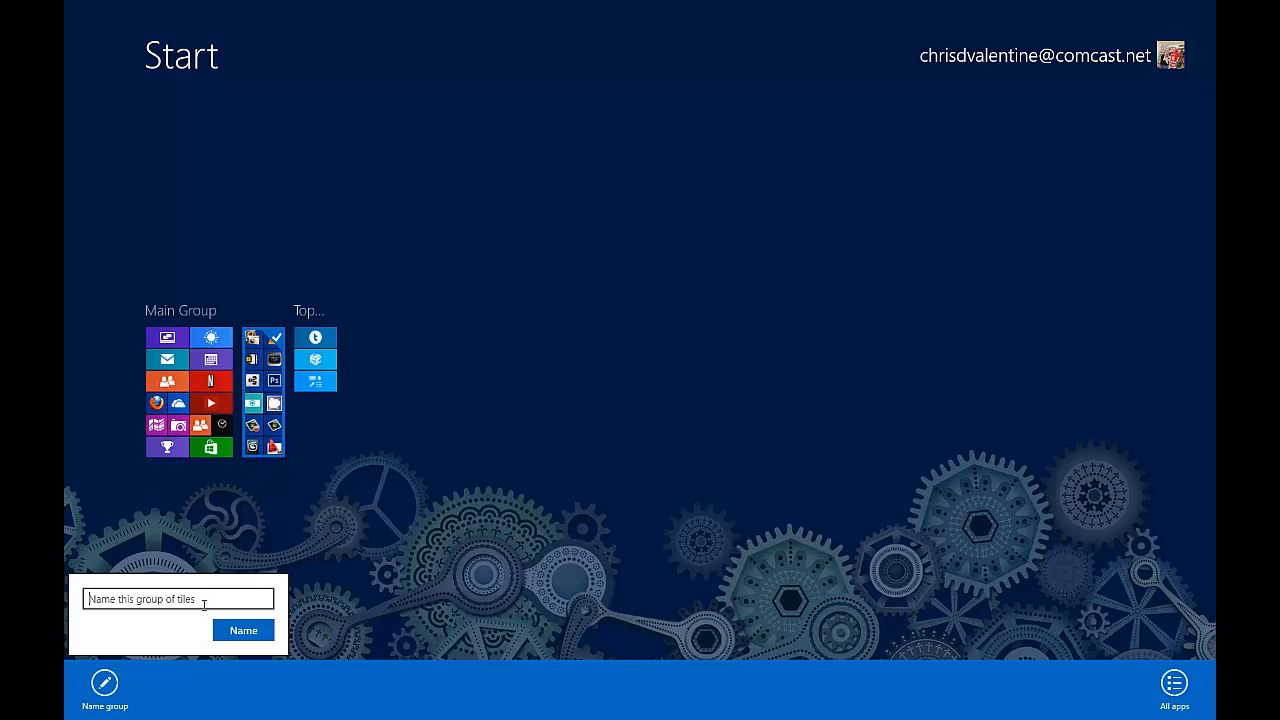
{"action": "type", "text": "F"}
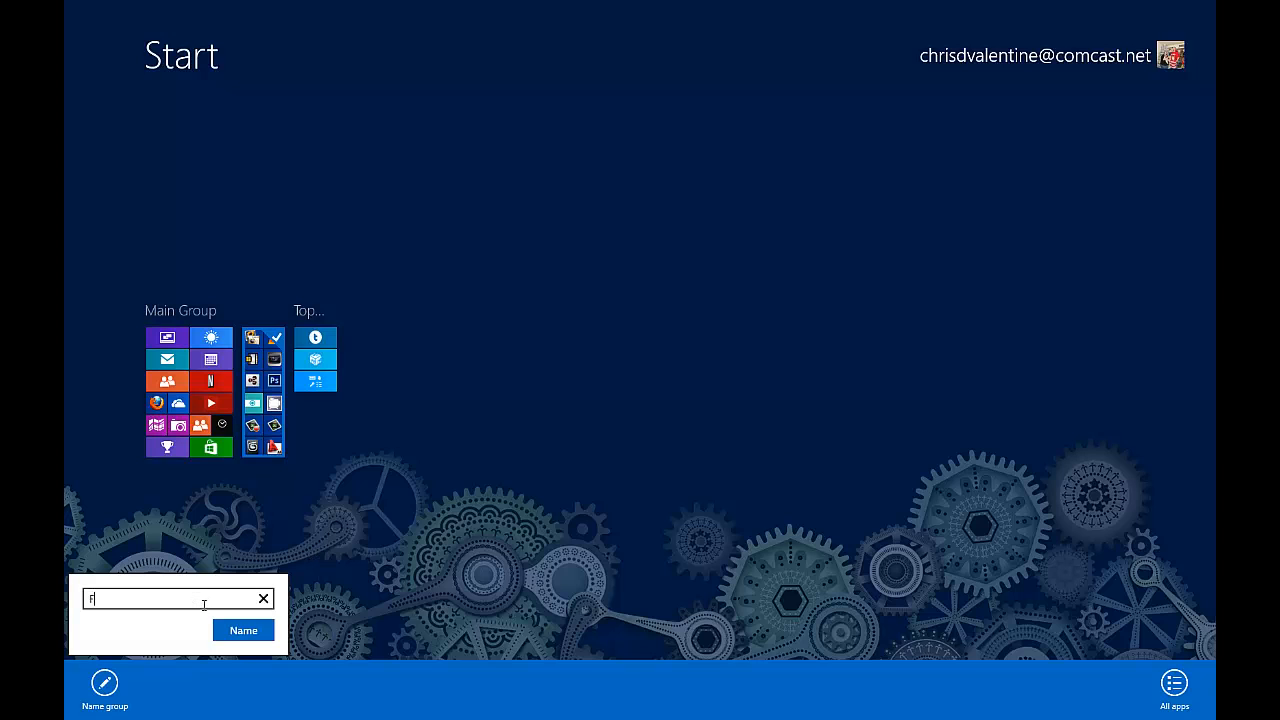
{"action": "type", "text": "avorite"}
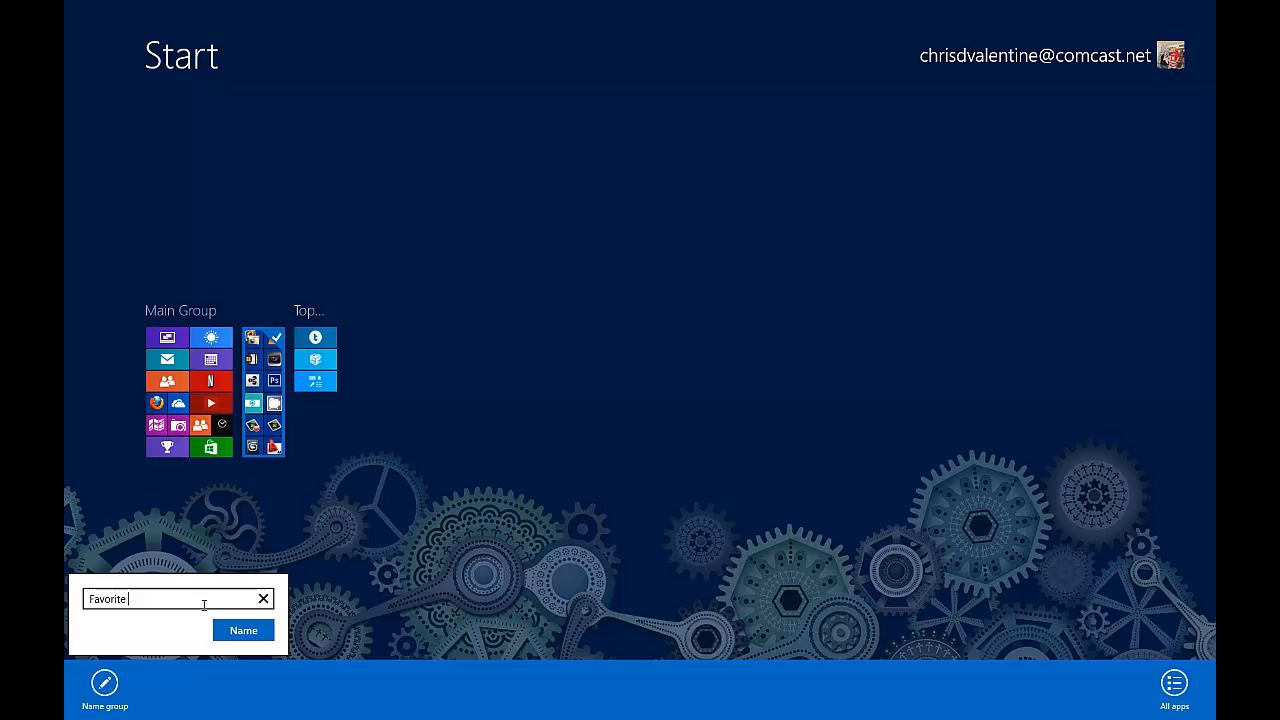
{"action": "type", "text": "Apps"}
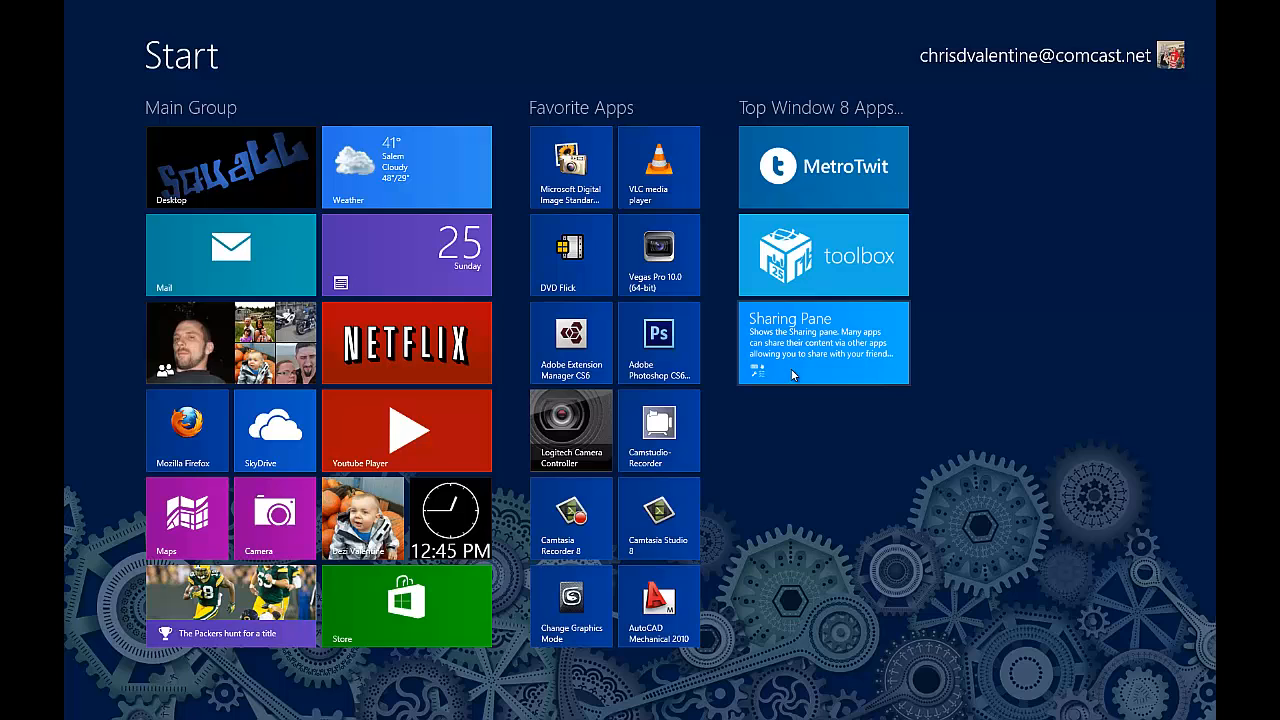
{"action": "mouse_move", "coordinate": [790, 424]}
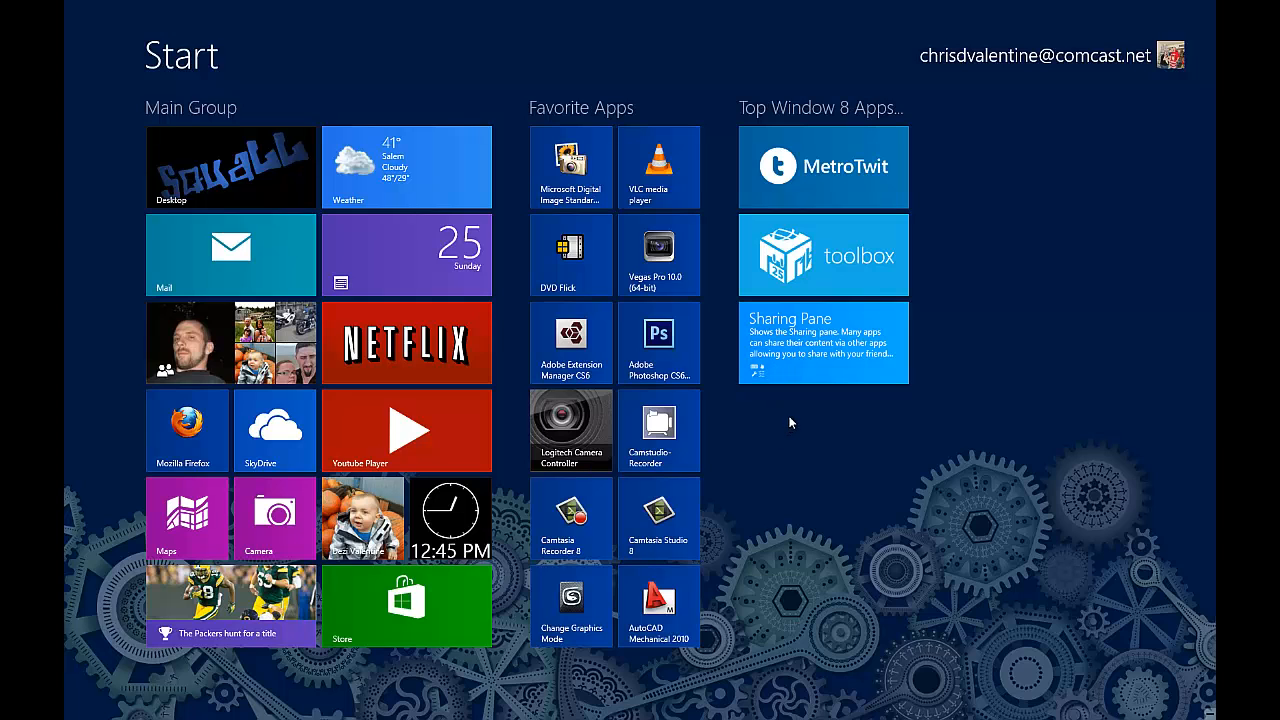